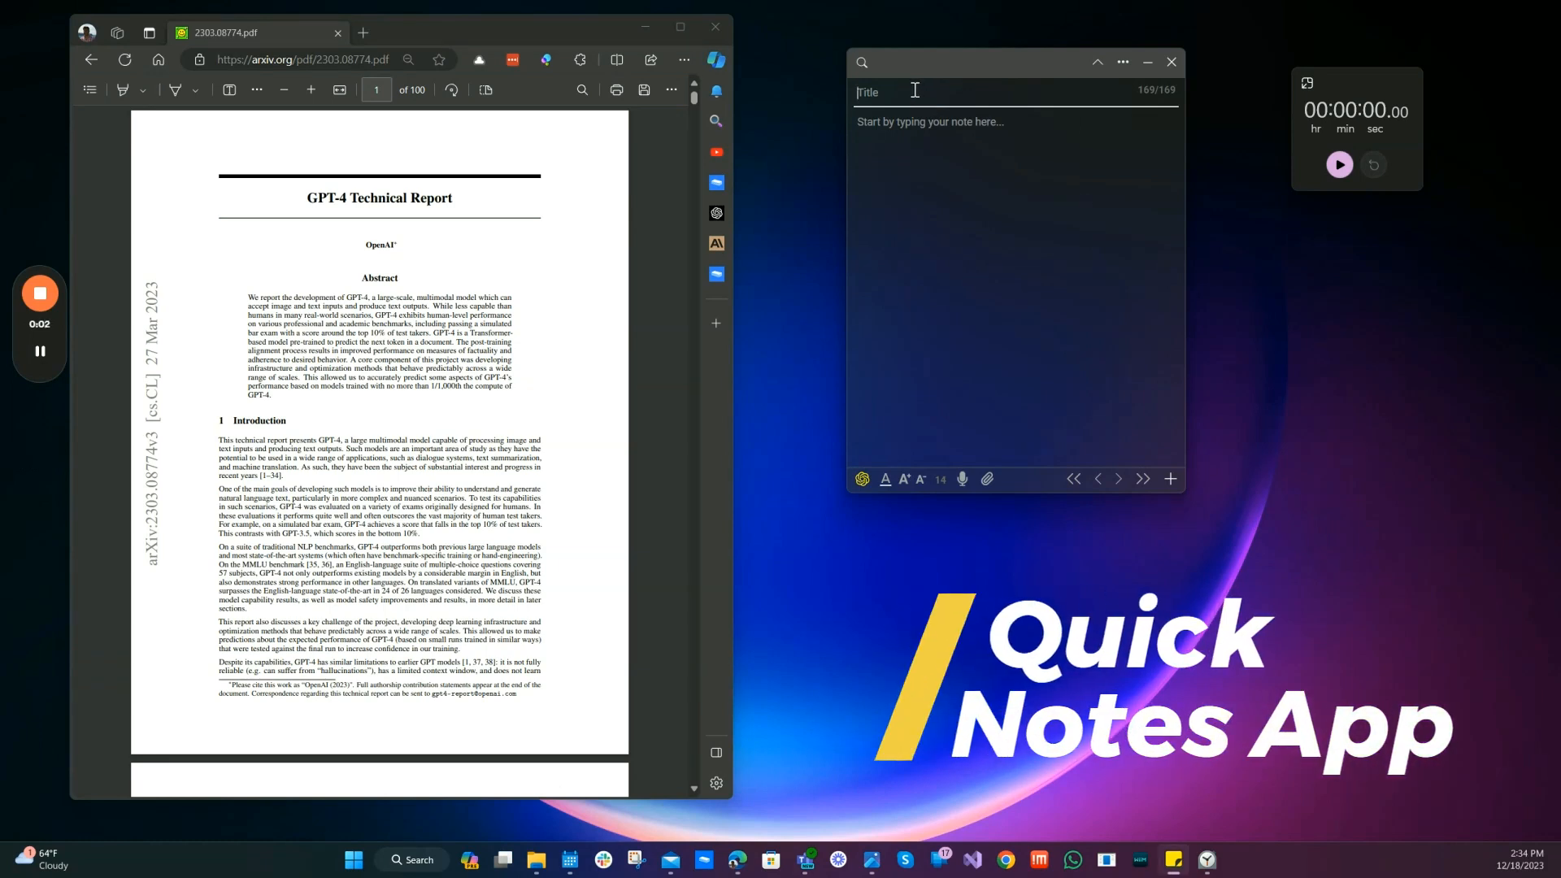
Step: Title the note 'Chat GPT-4 example with Surface Notes using a PDF'
{"action": "type", "text": "Chat GPT-4"}
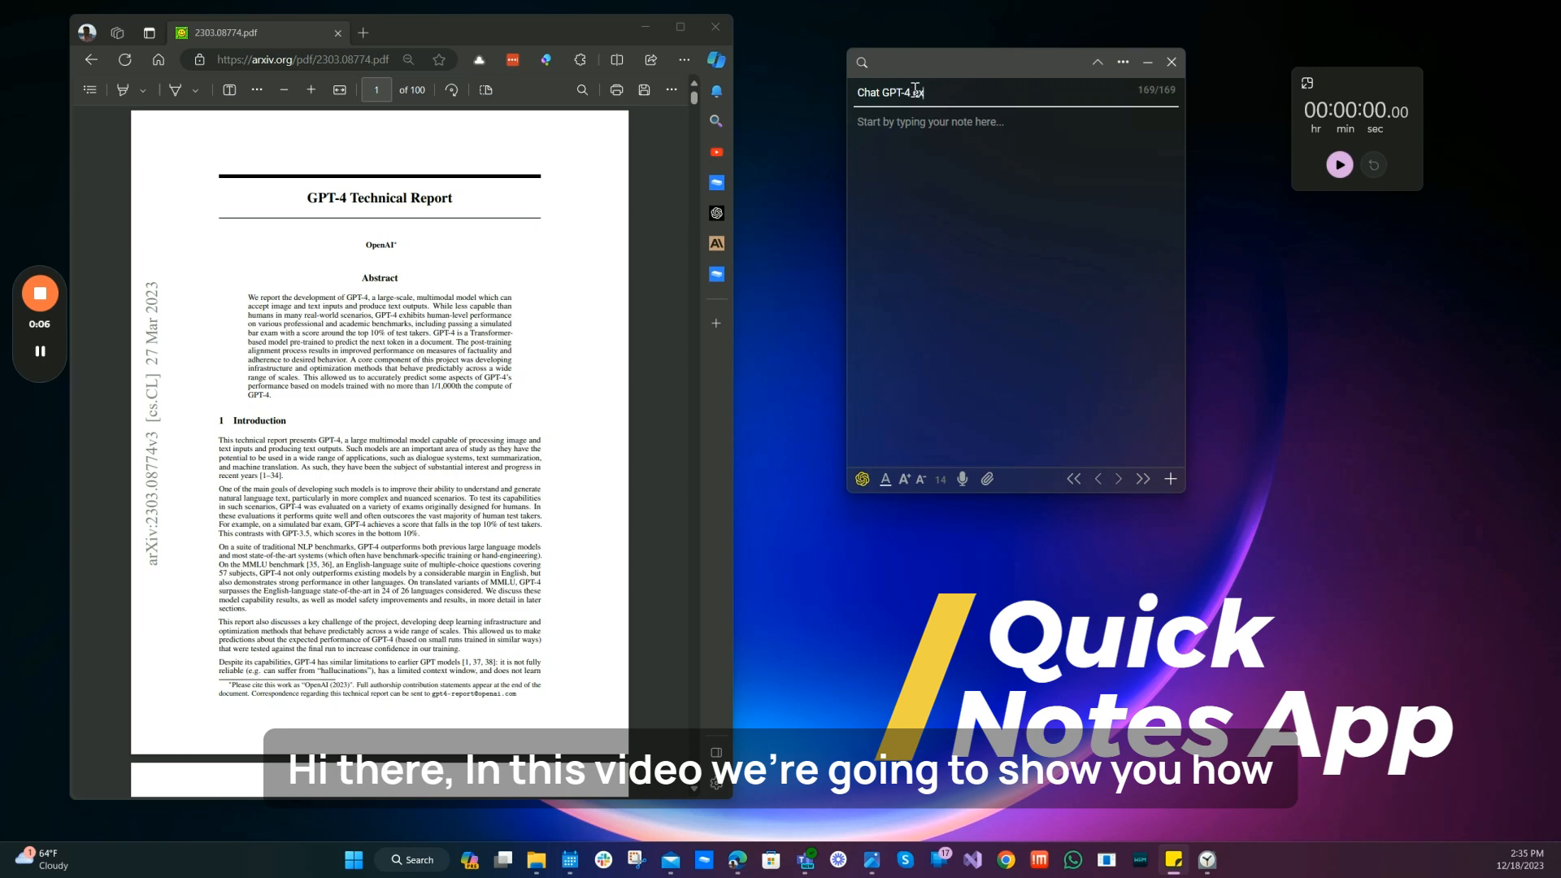
{"action": "type", "text": "example with"}
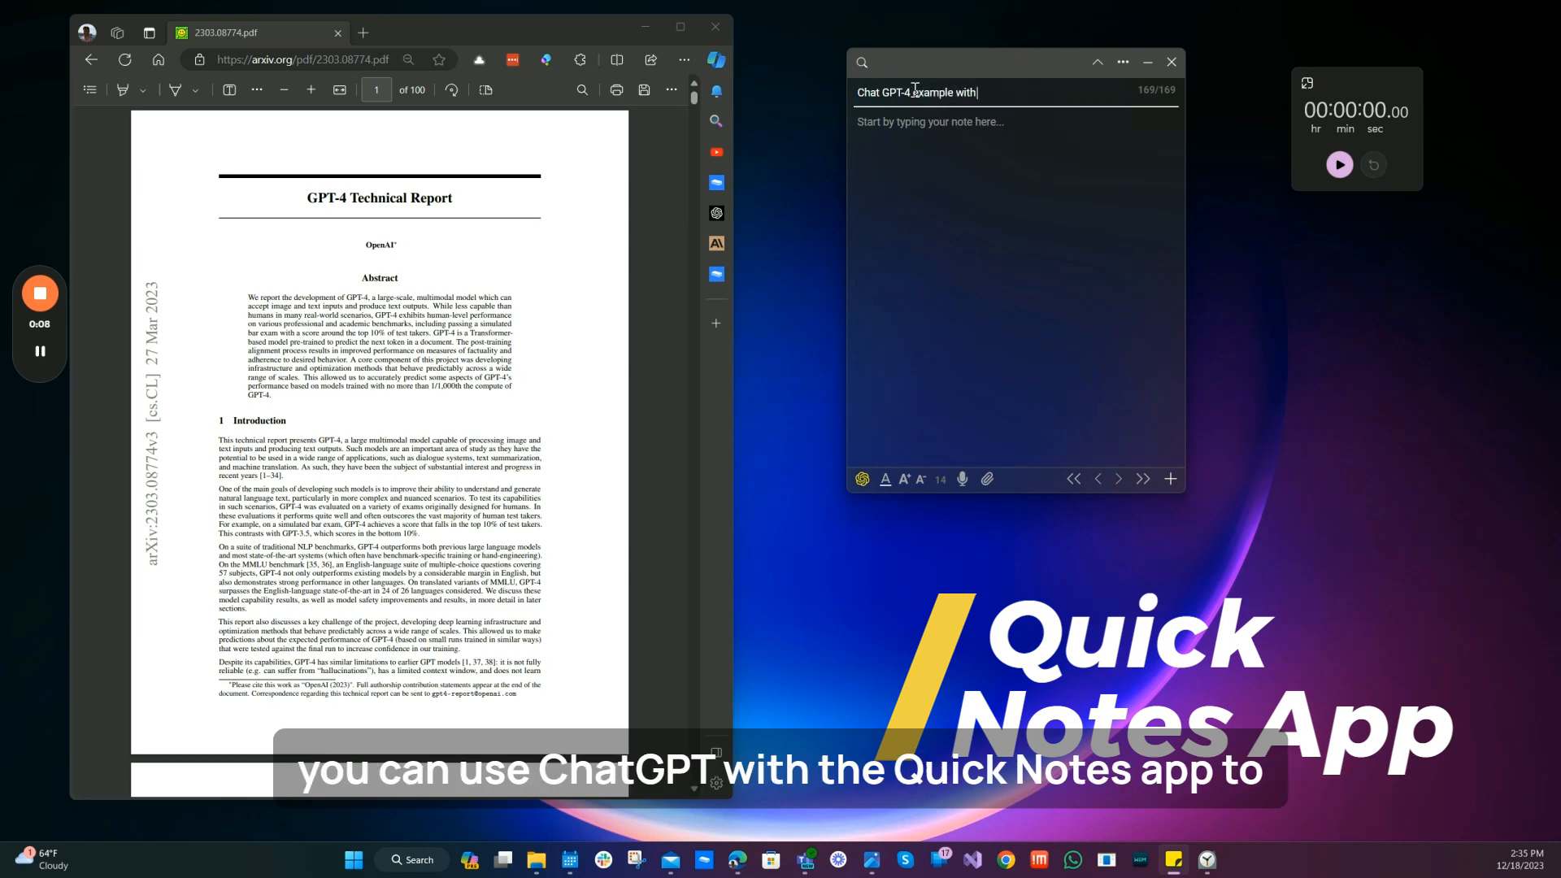
{"action": "type", "text": "Surface Notes using a PDF"}
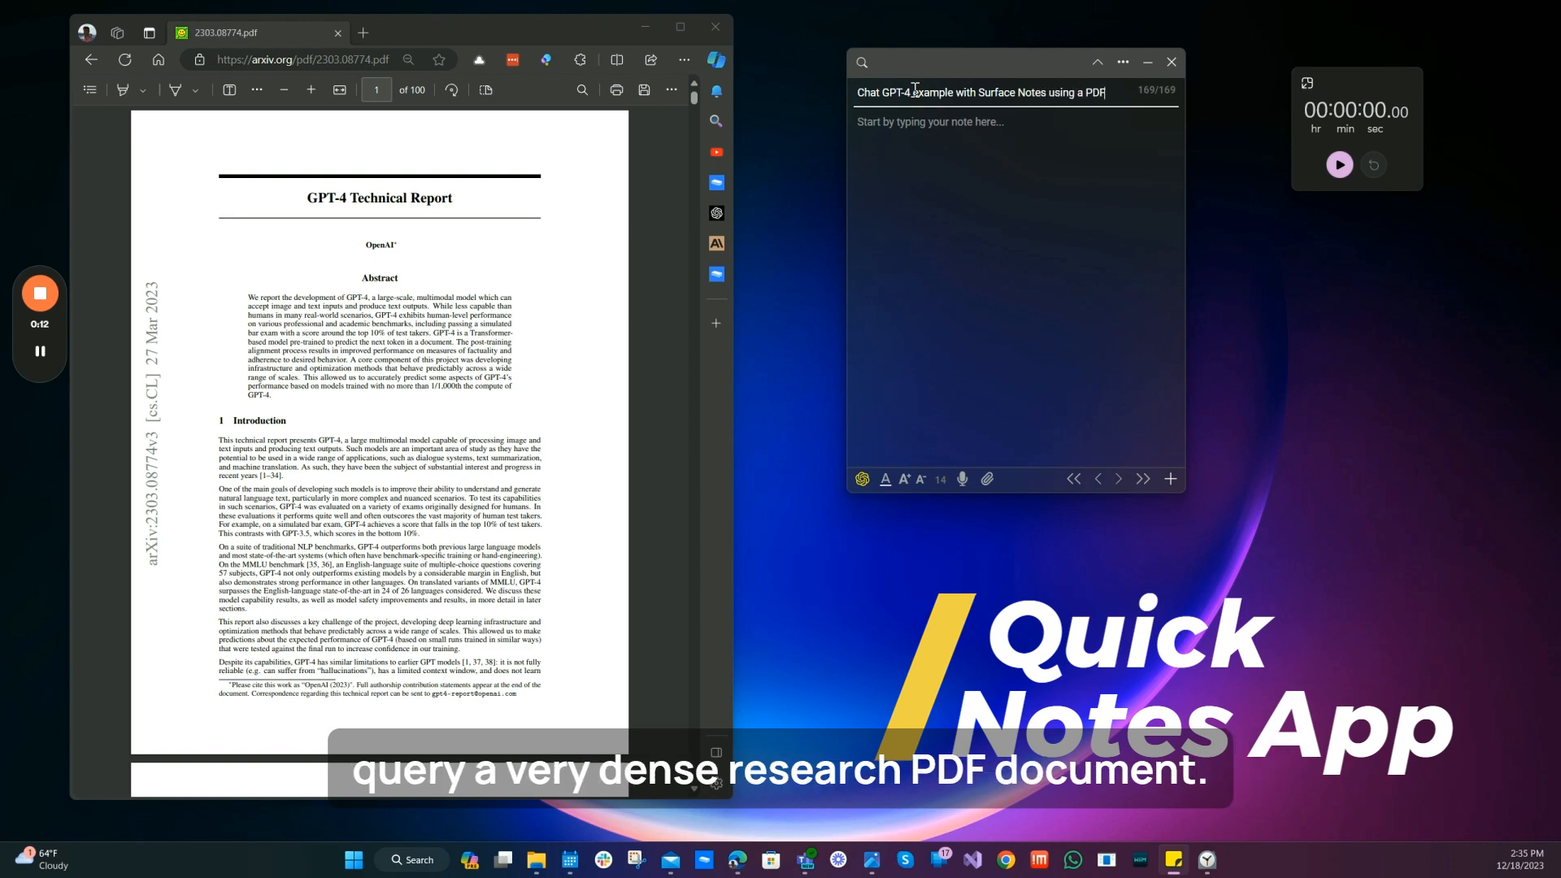
Step: Write the body line 'This PDF is 100 pages long and is a technical research paper'
{"action": "type", "text": "This PDF is 100"}
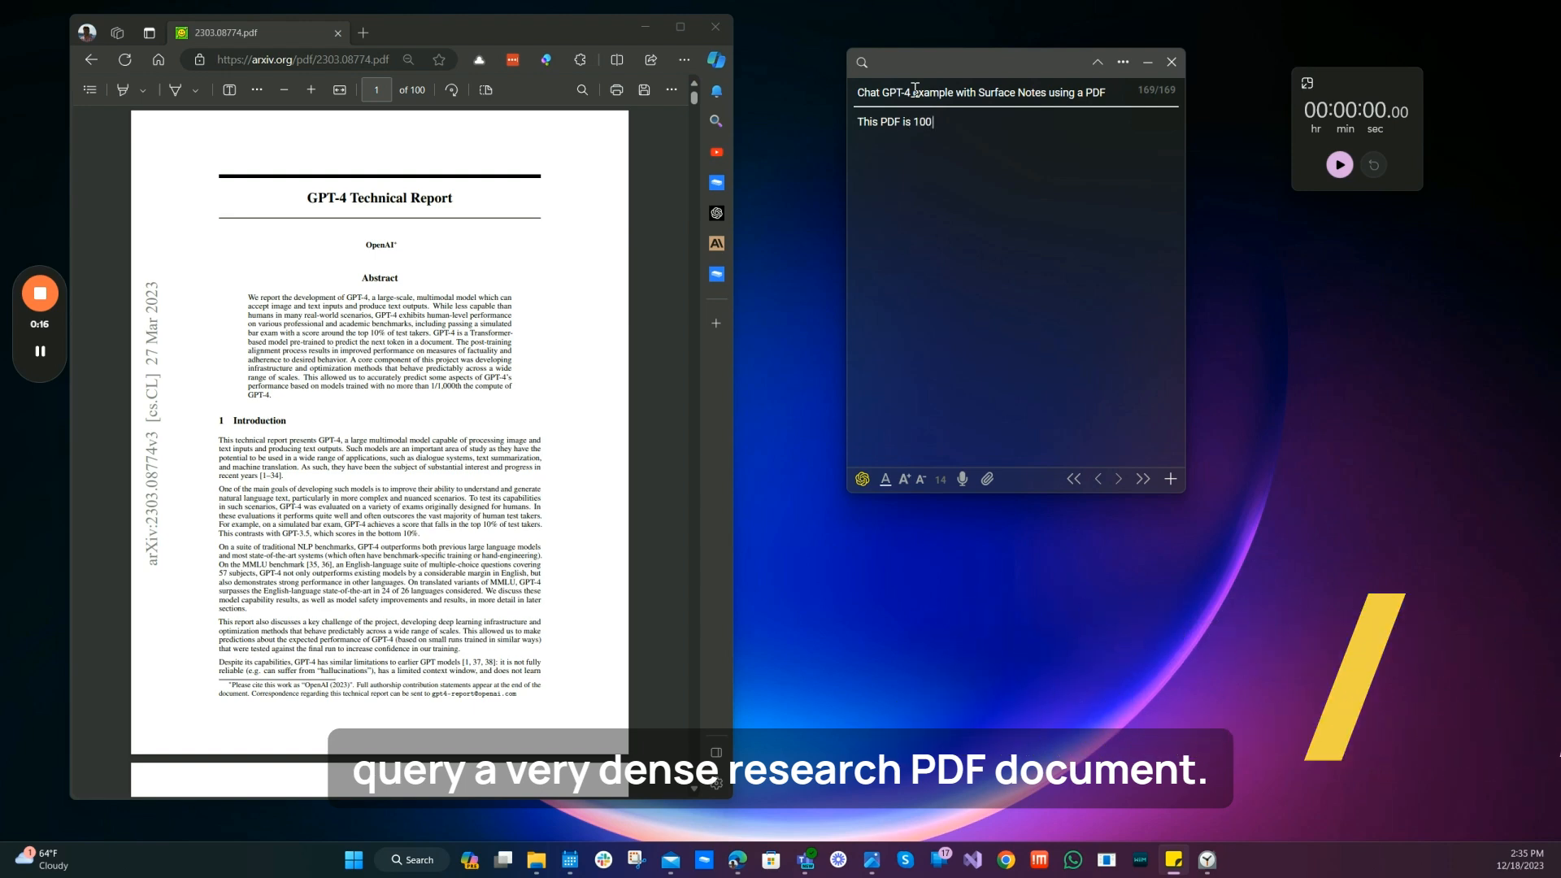
{"action": "type", "text": "pages long and"}
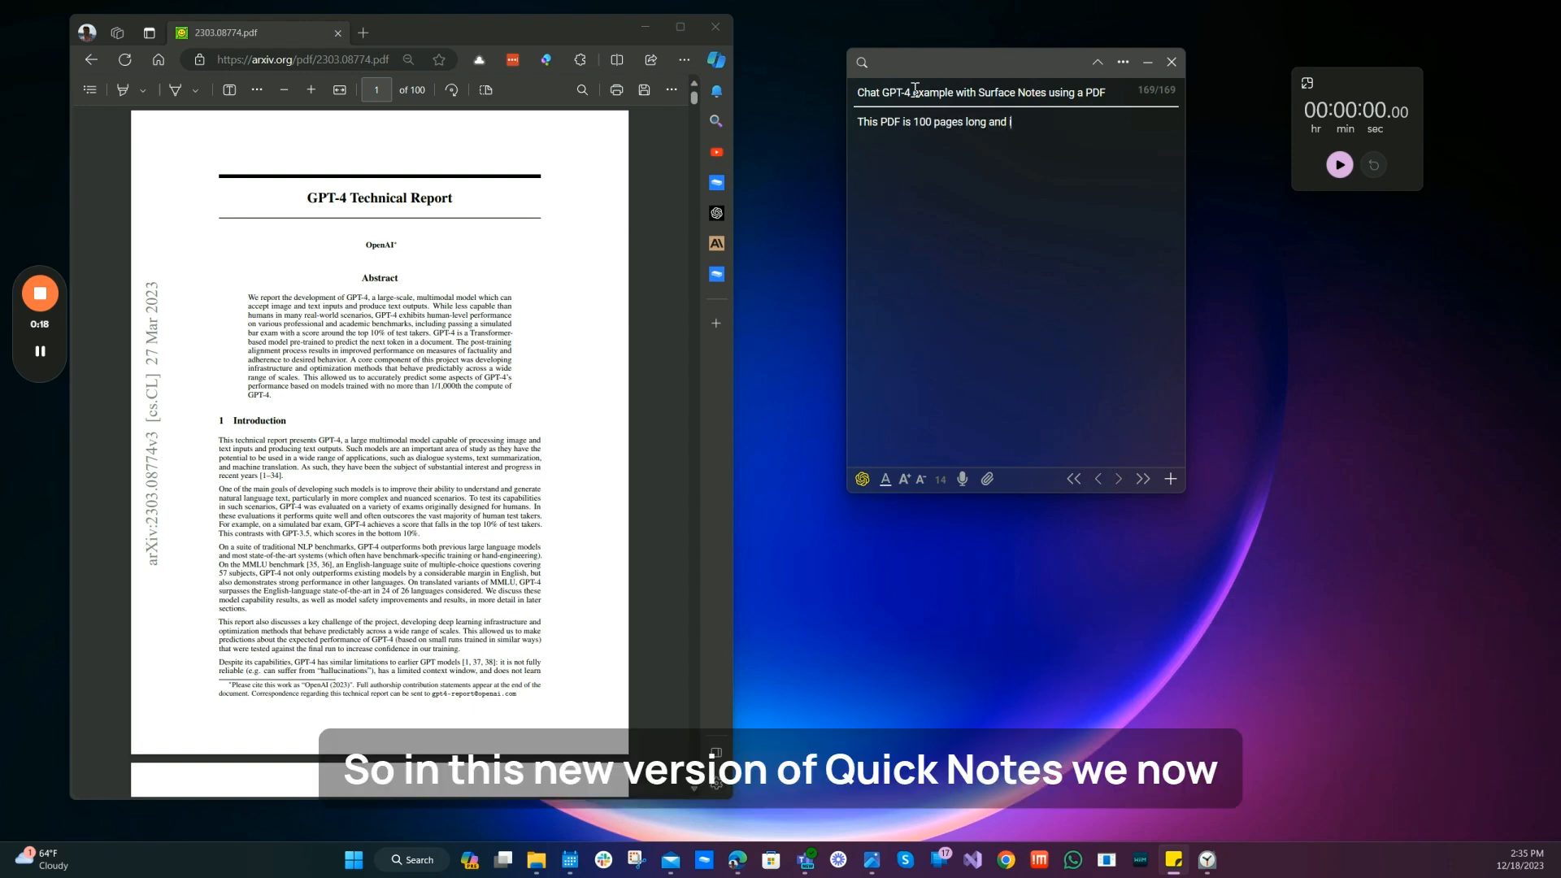
{"action": "type", "text": "is a technical research p"}
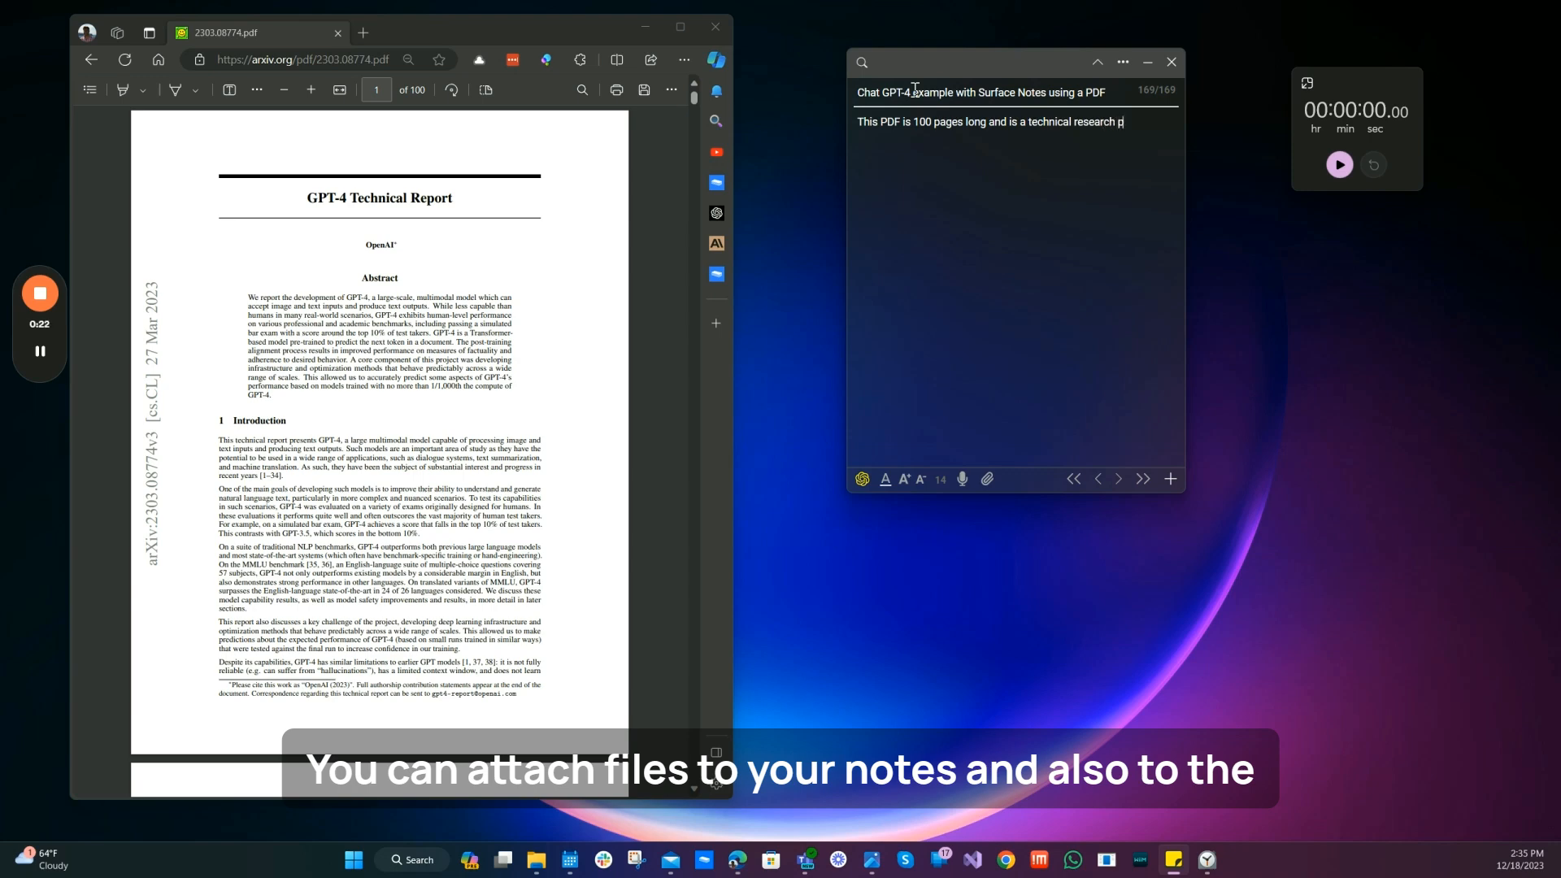
{"action": "type", "text": "aper"}
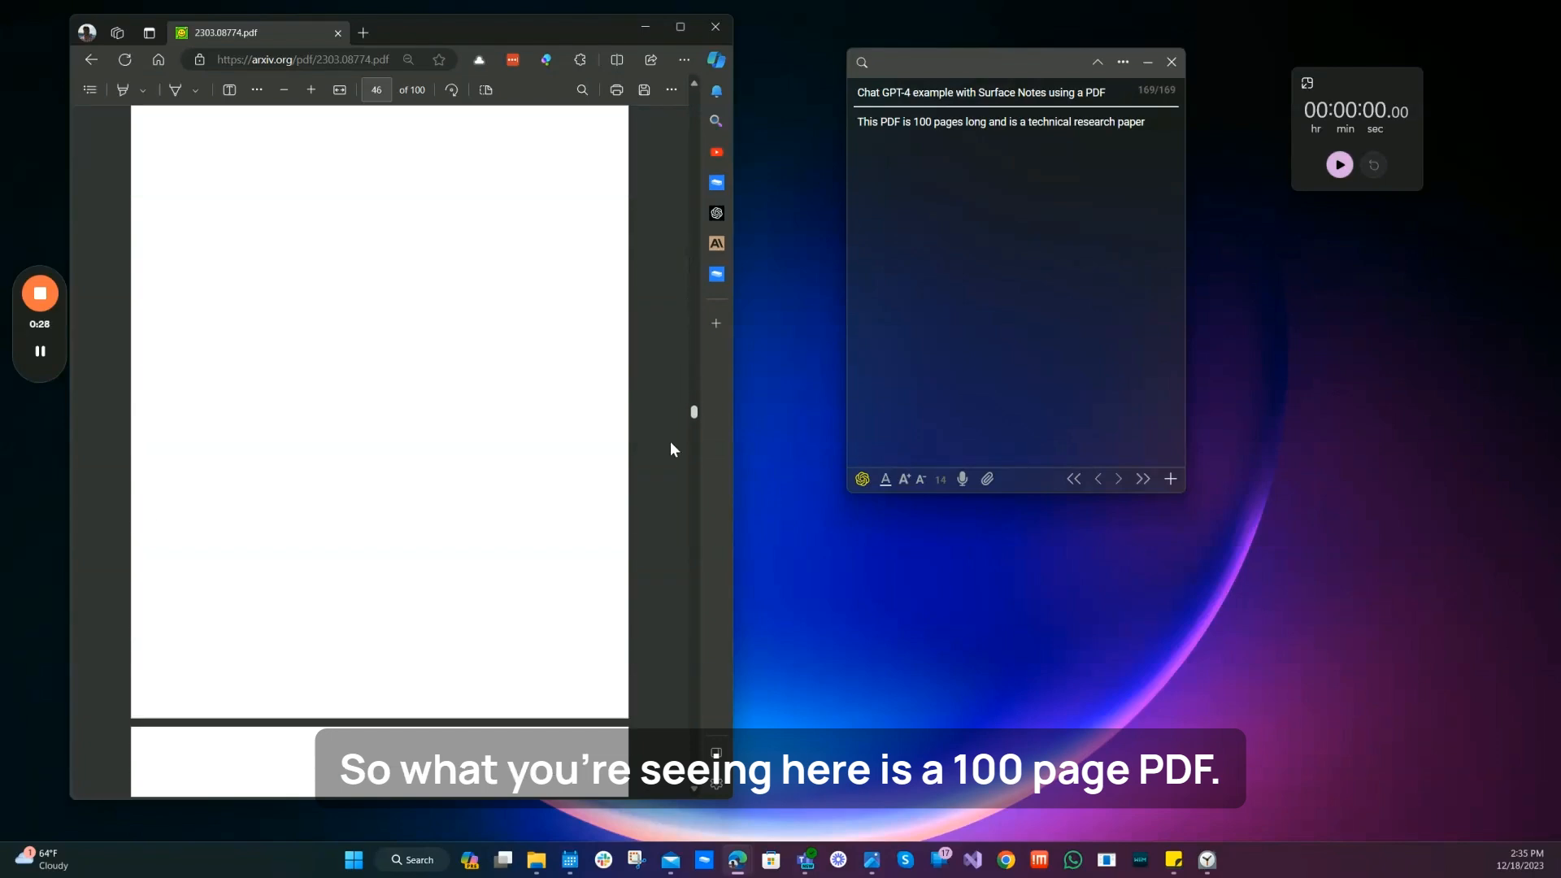
{"action": "scroll", "scroll_direction": "down", "scroll_amount": 3}
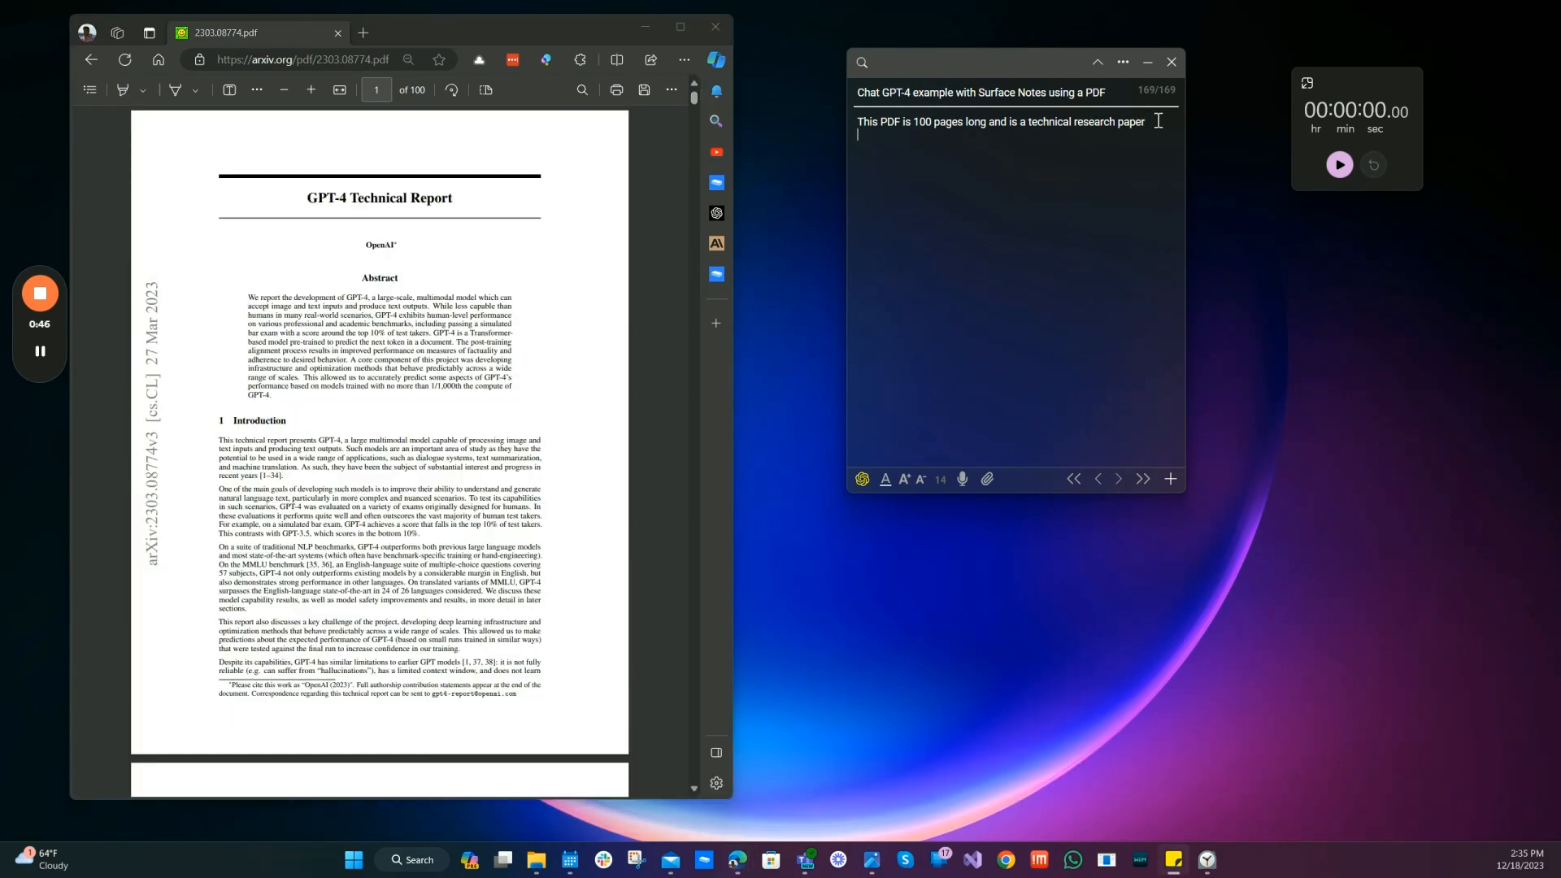
Step: Add the line 'Let's now use the new Surface Notes App Files Integration with Chat GPT to query this PDF!'
{"action": "type", "text": "Let's now use the new"}
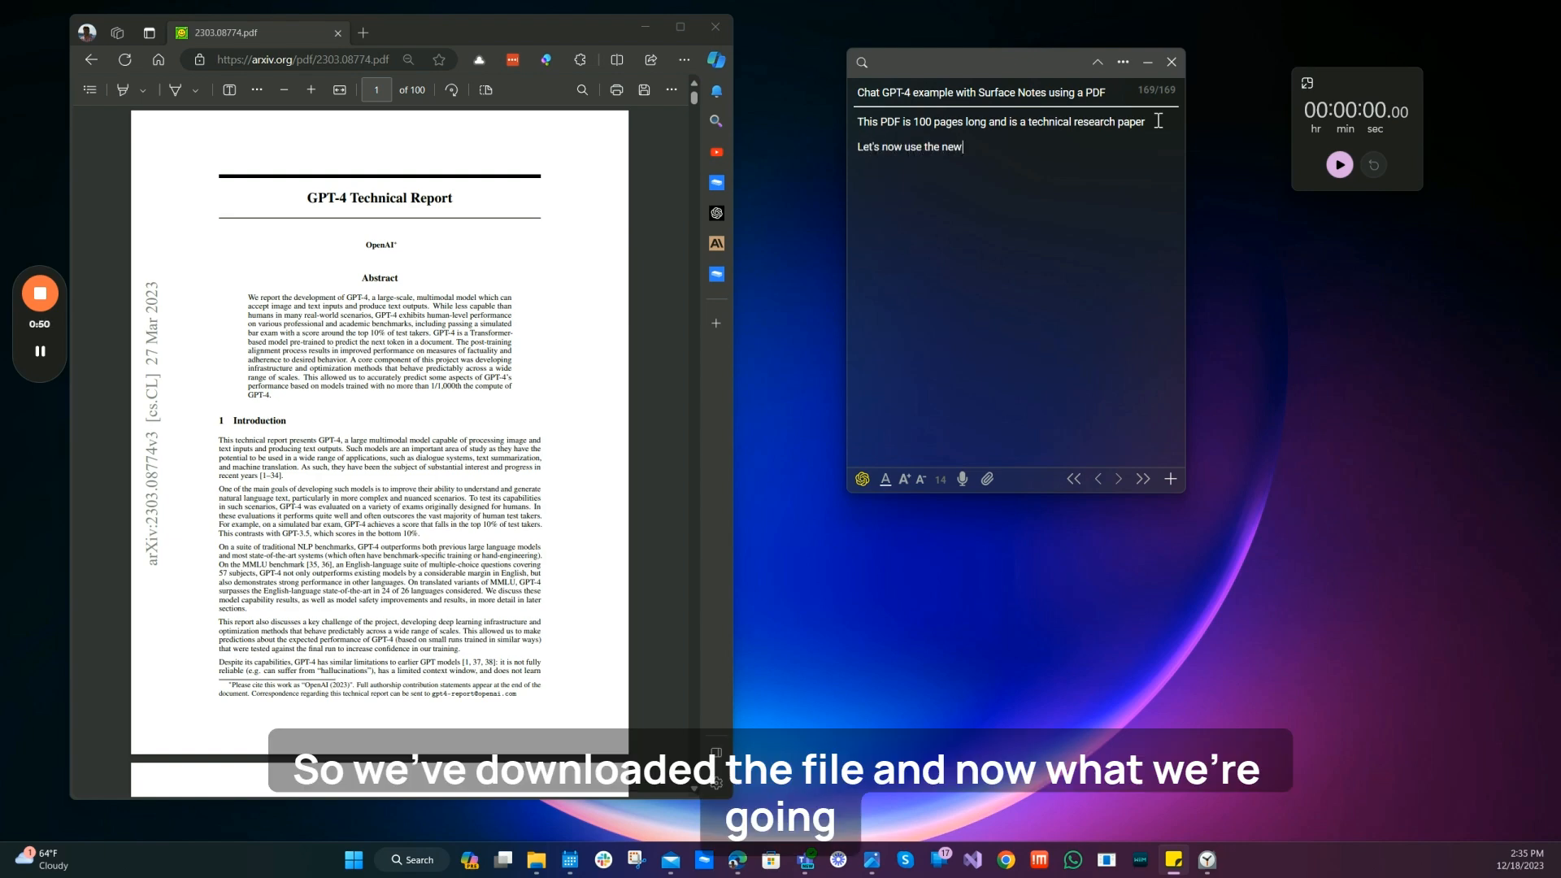
{"action": "type", "text": "Surface N"}
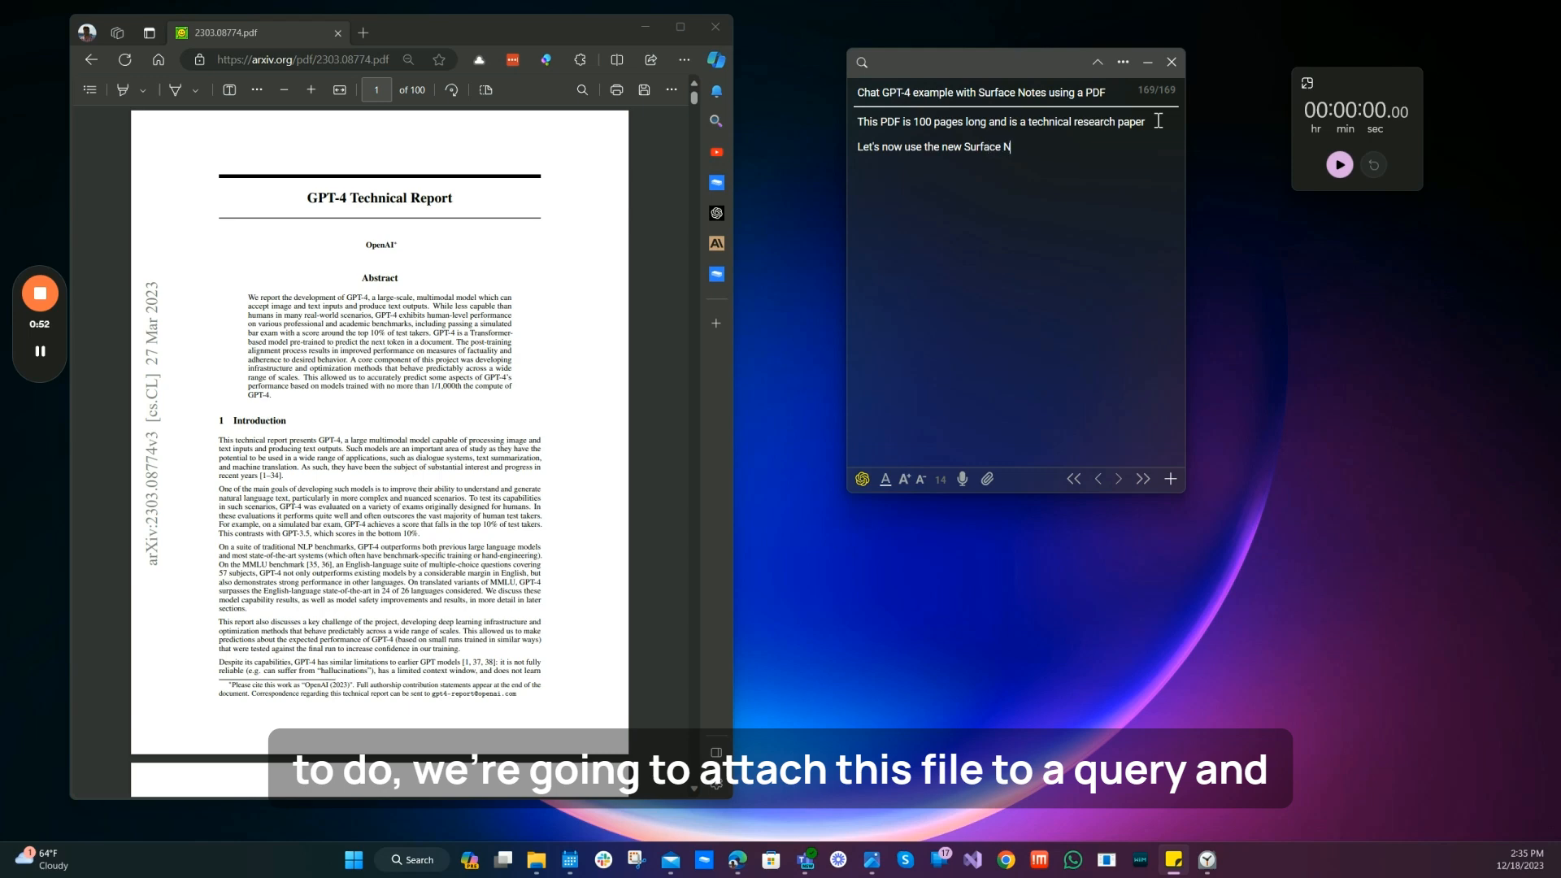
{"action": "type", "text": "otes App"}
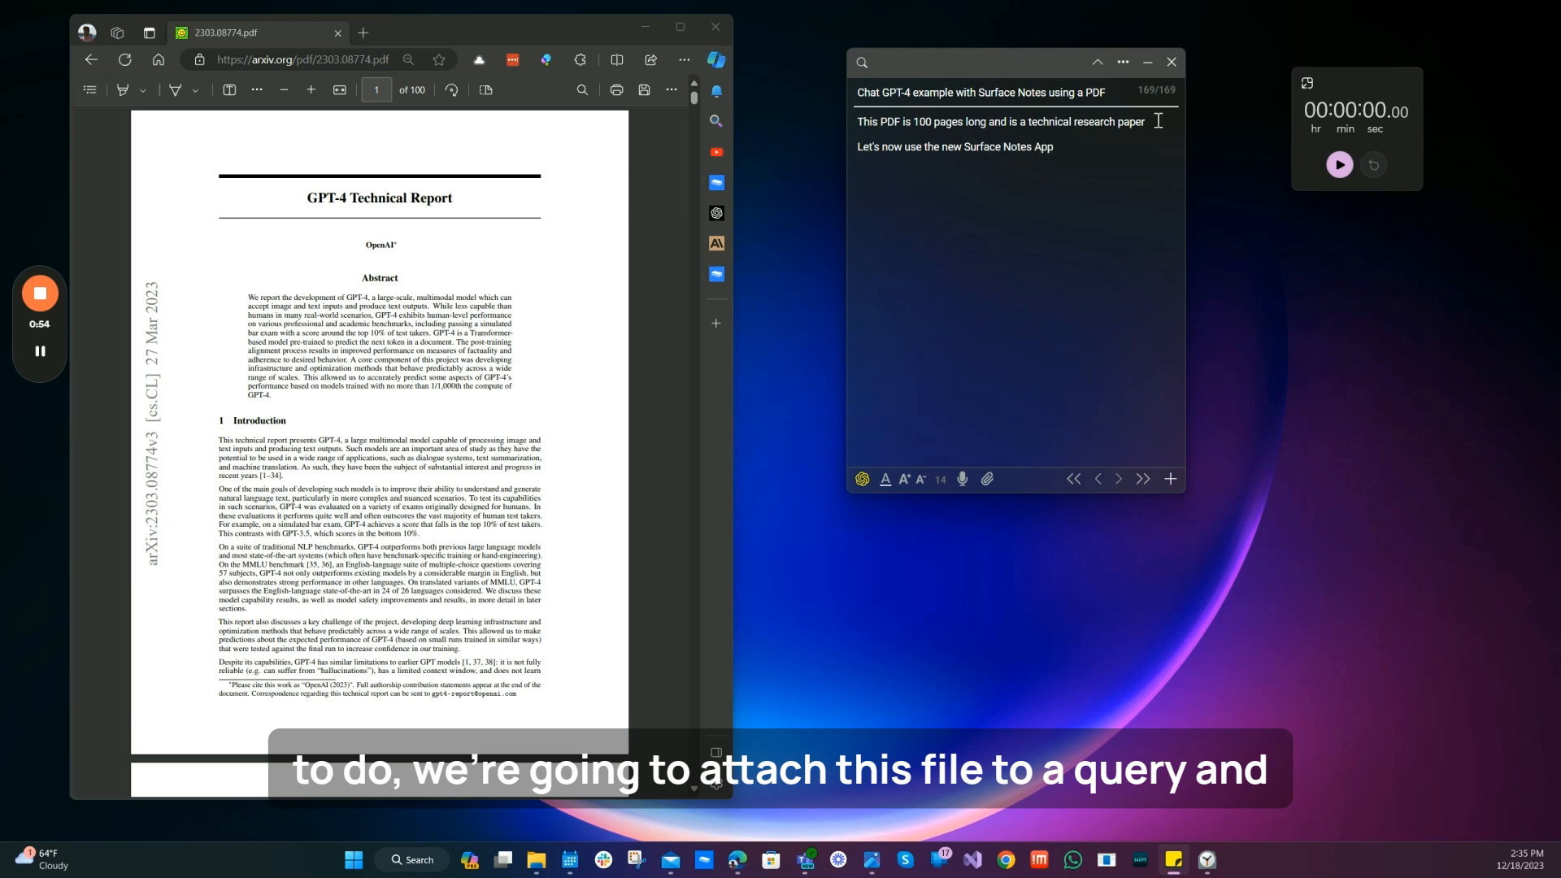
{"action": "type", "text": "Files"}
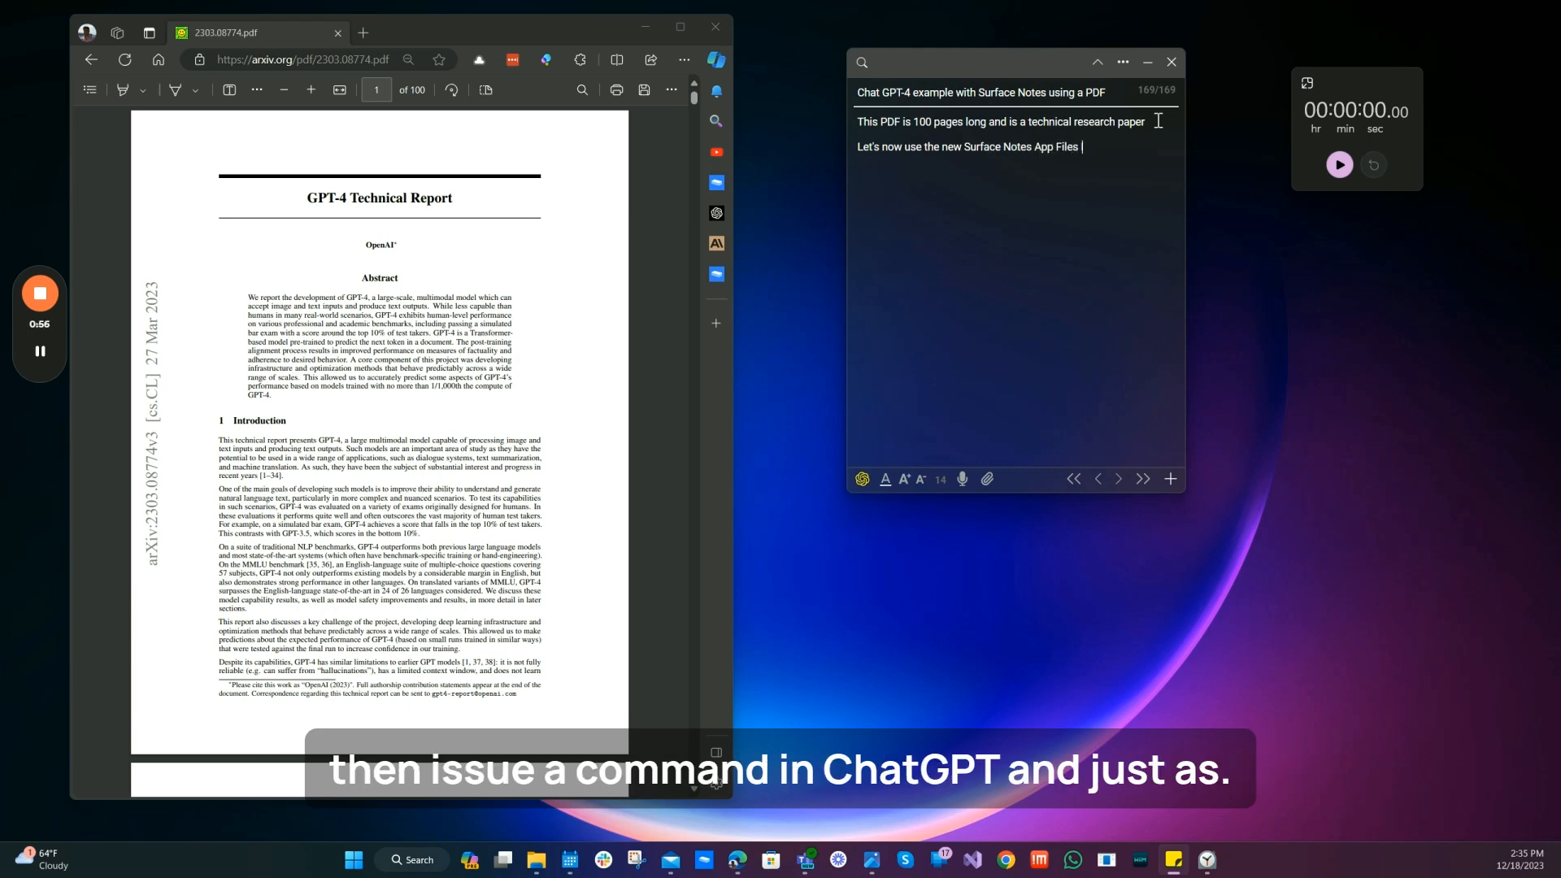
{"action": "type", "text": "Integration with Chat GPT to query this"}
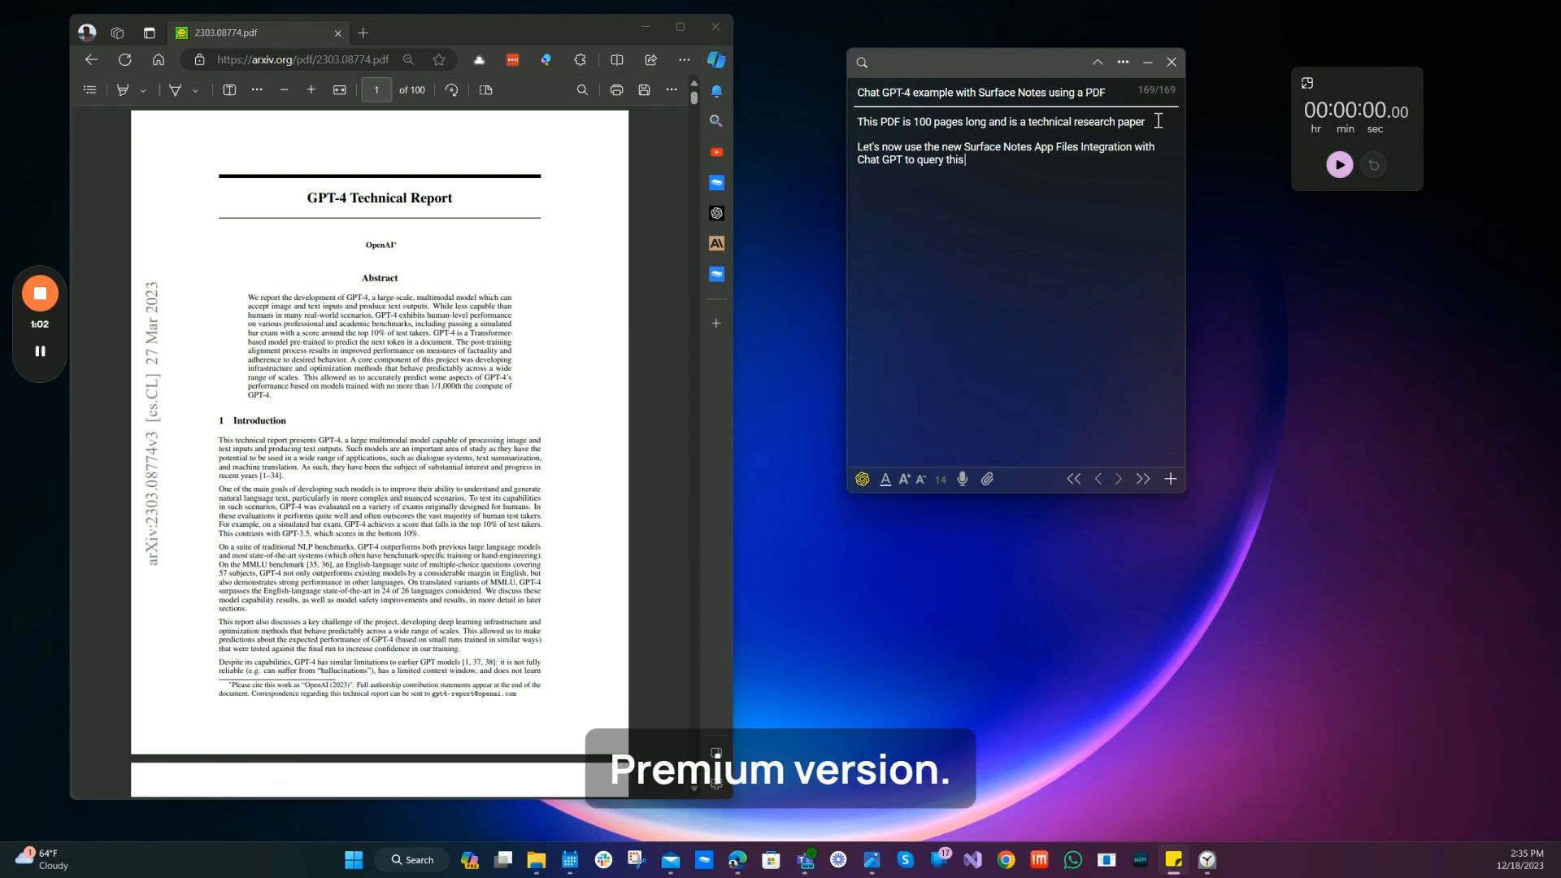
{"action": "type", "text": "PDF!"}
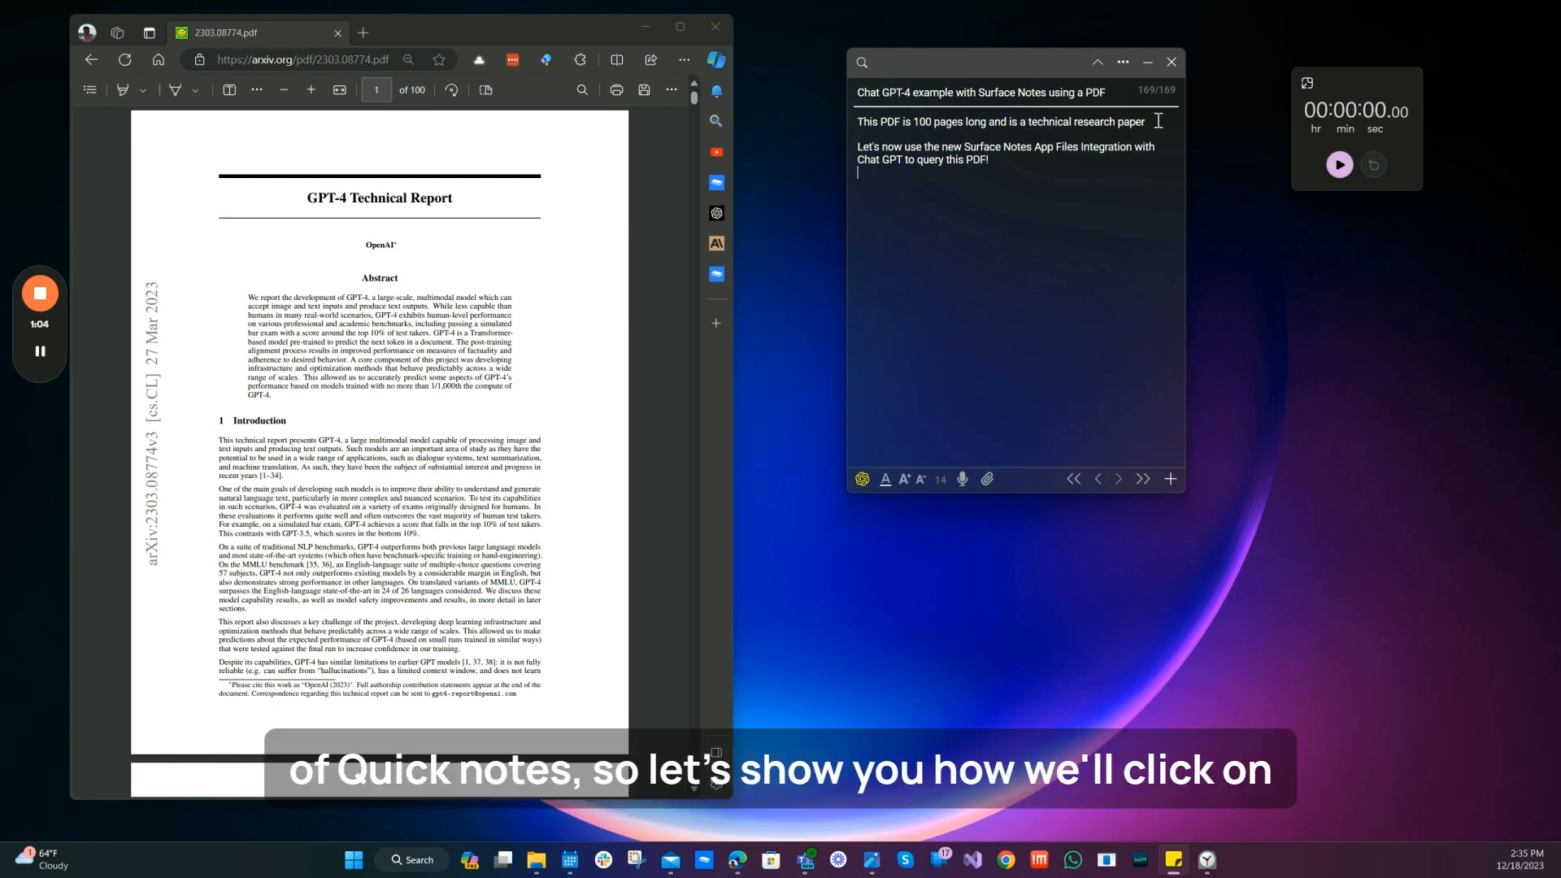
{"action": "mouse_move", "coordinate": [861, 480]}
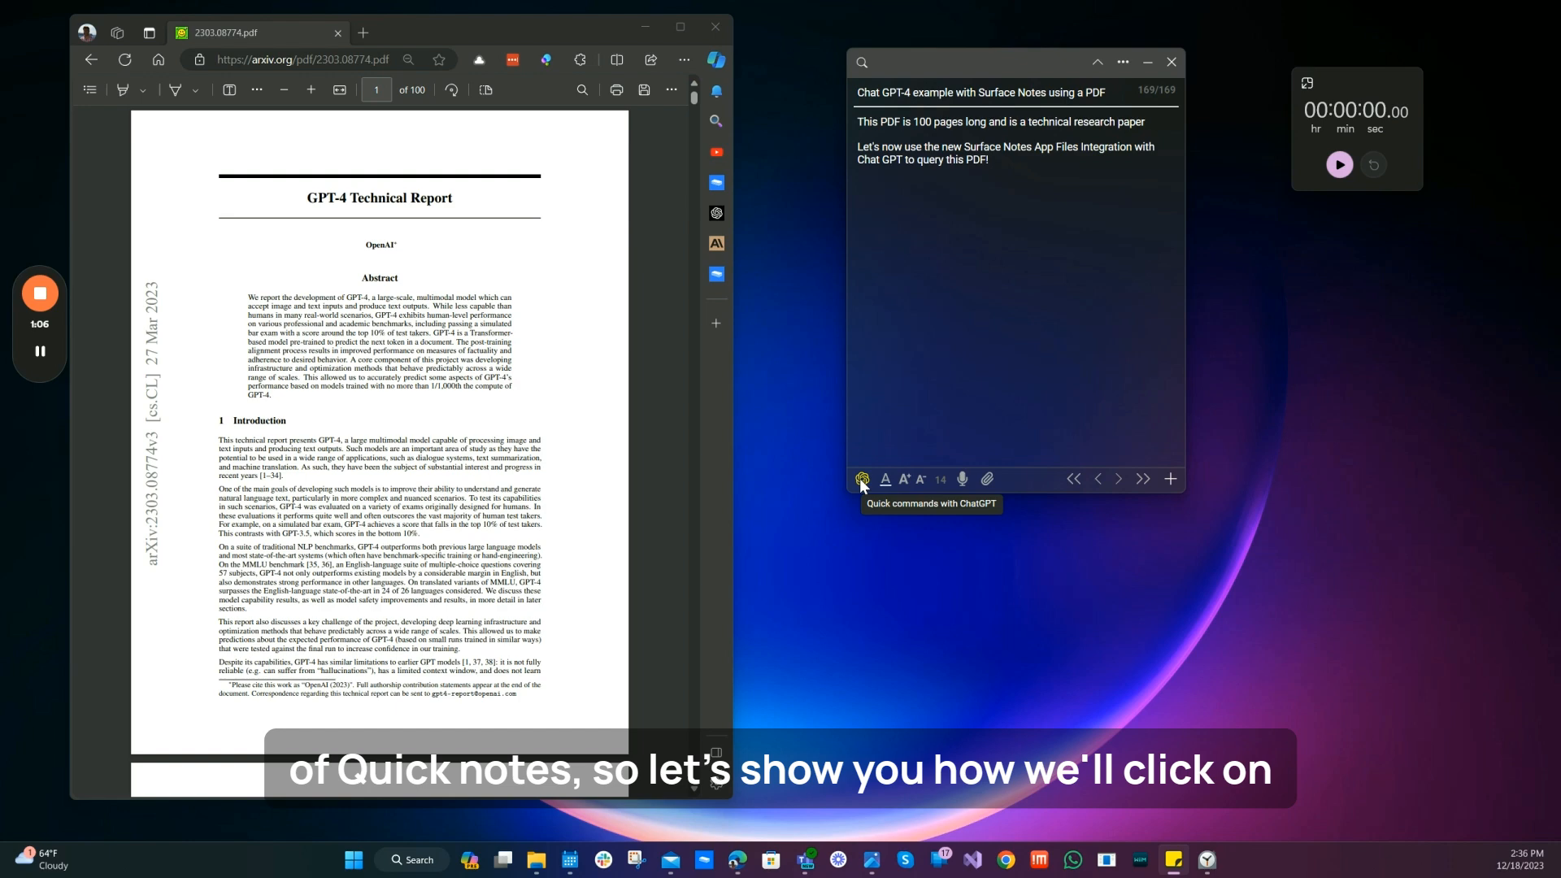
Step: Attach the report PDF to a ChatGPT prompt asking for the 10 major research findings
{"action": "left_click", "coordinate": [861, 479]}
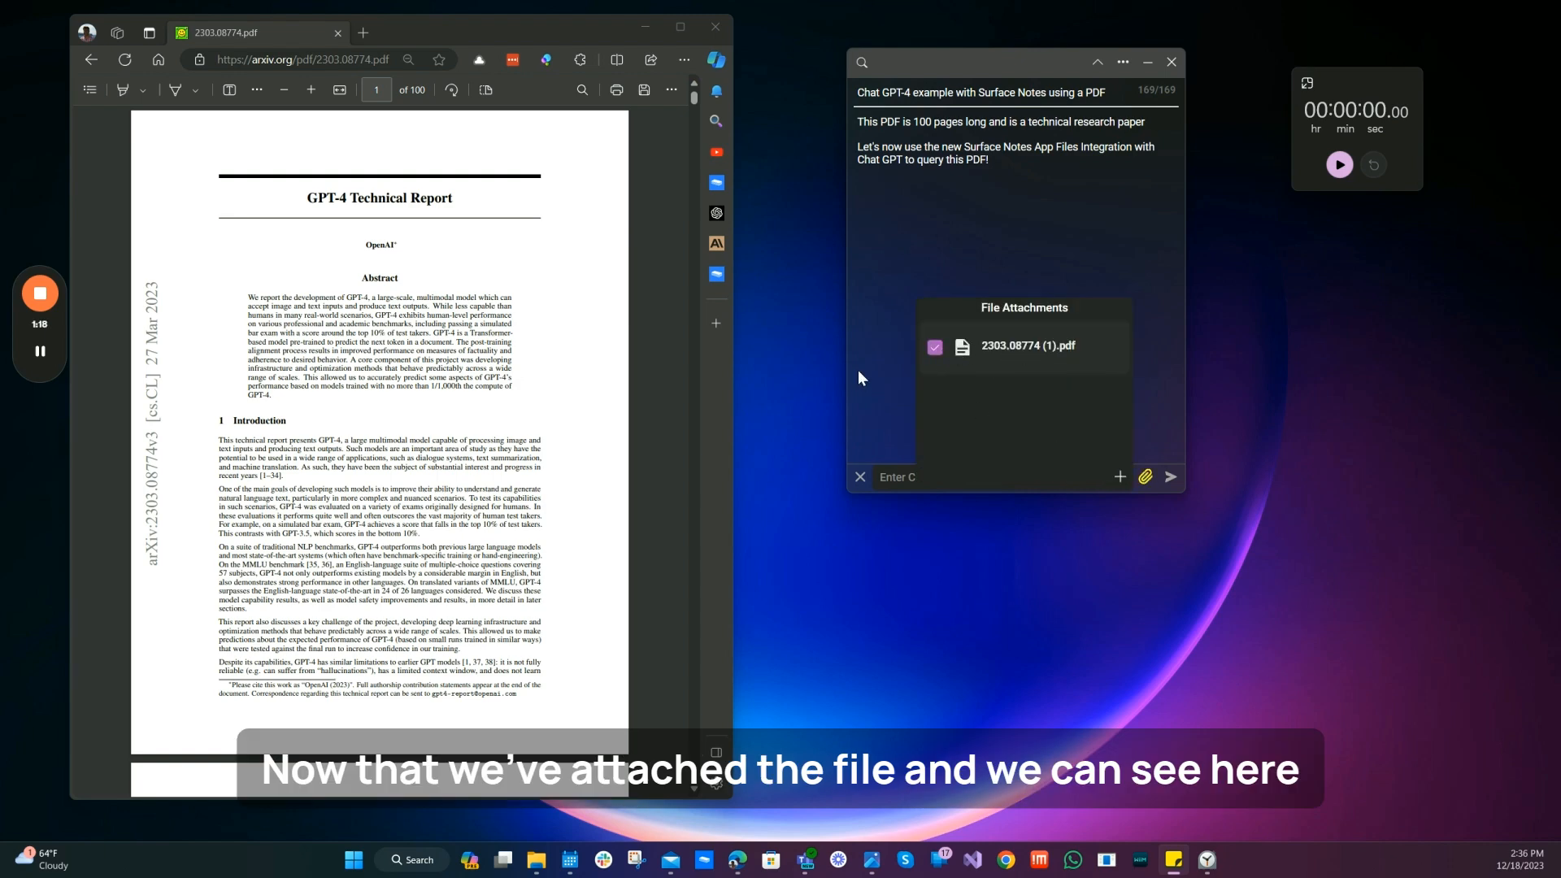
{"action": "type", "text": "w"}
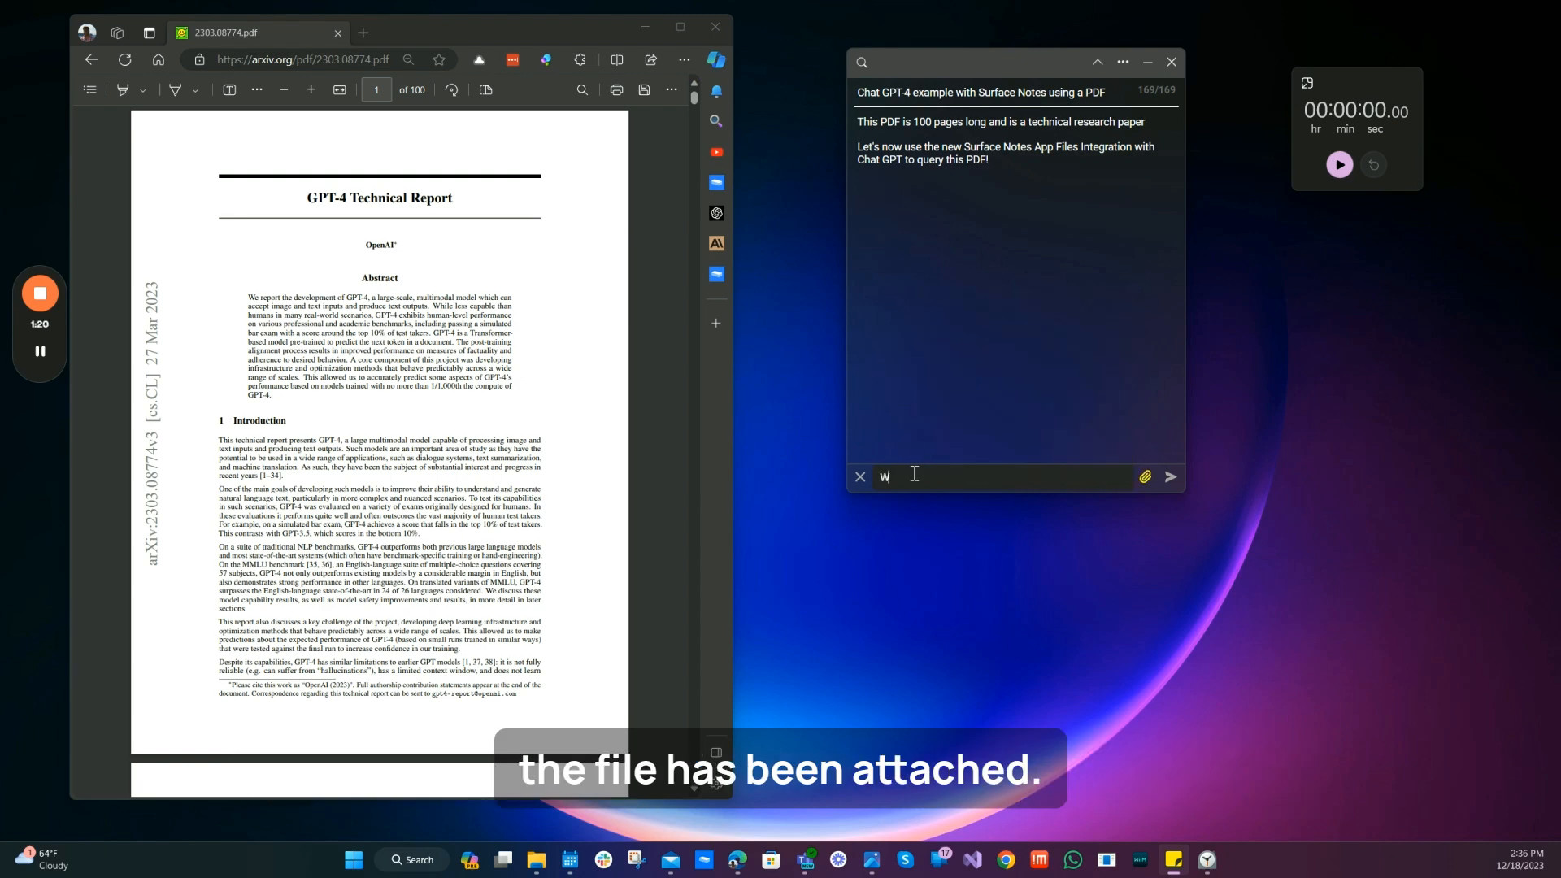
{"action": "type", "text": "What are the 10 majo"}
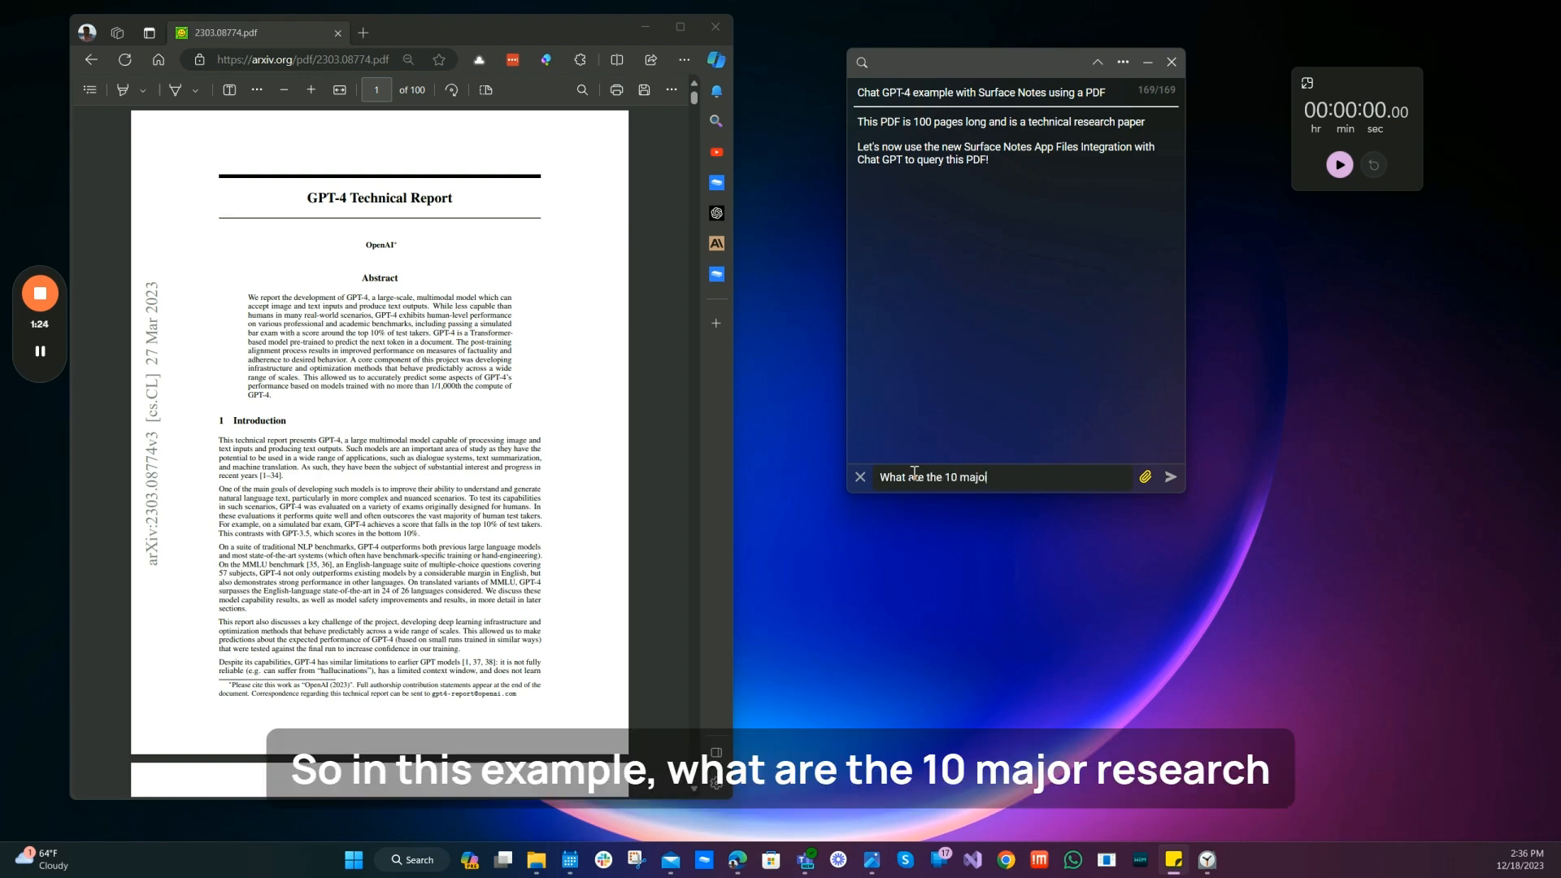
{"action": "type", "text": "res"}
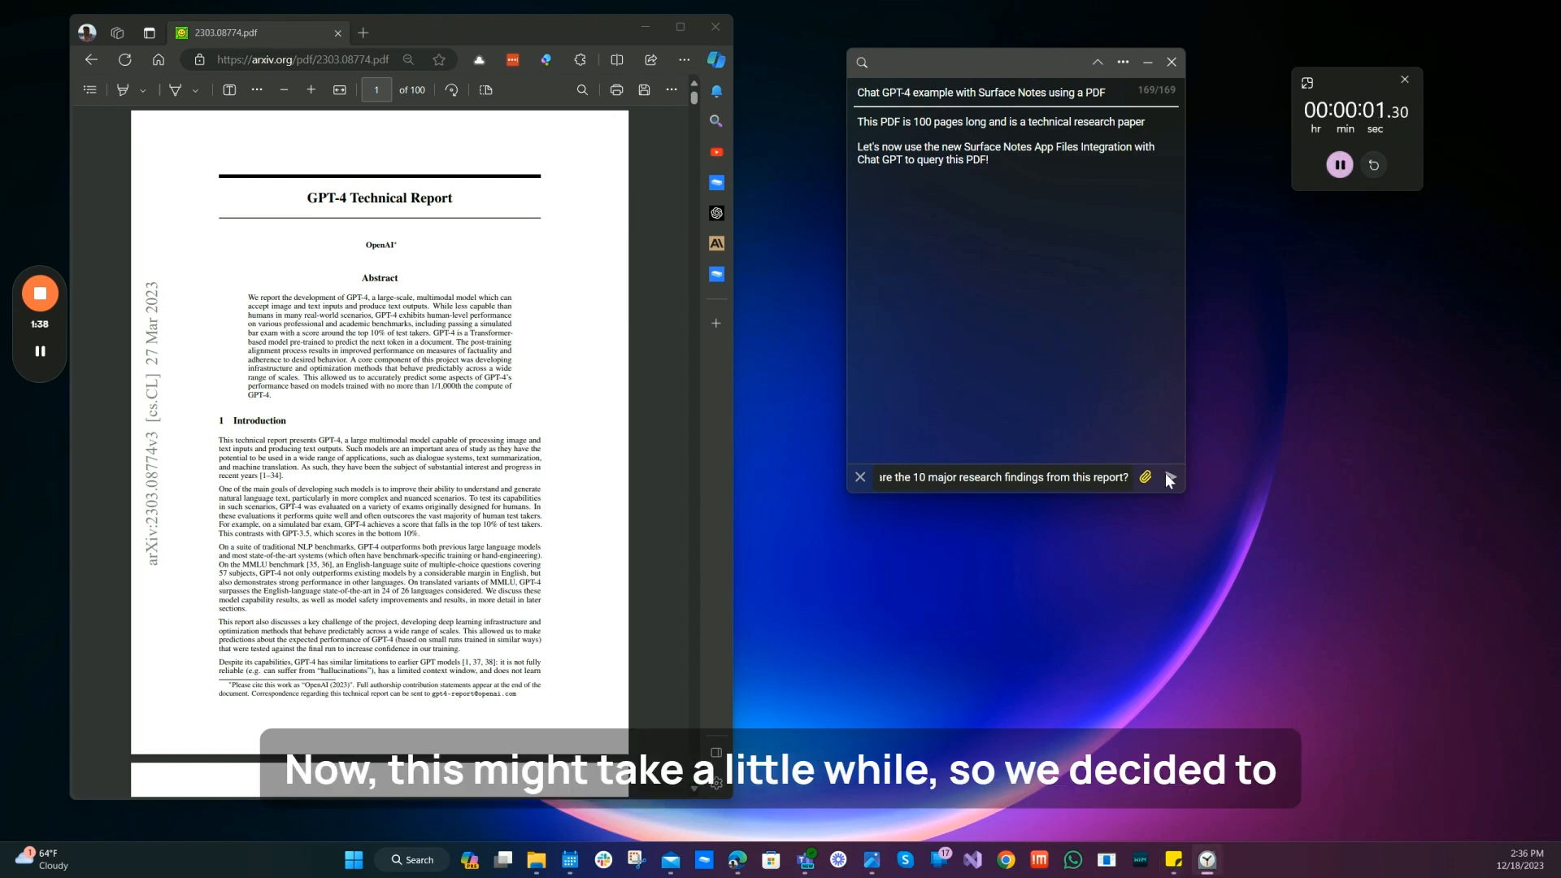
Step: Send the 10-major-findings question to ChatGPT for processing
{"action": "left_click", "coordinate": [1167, 478]}
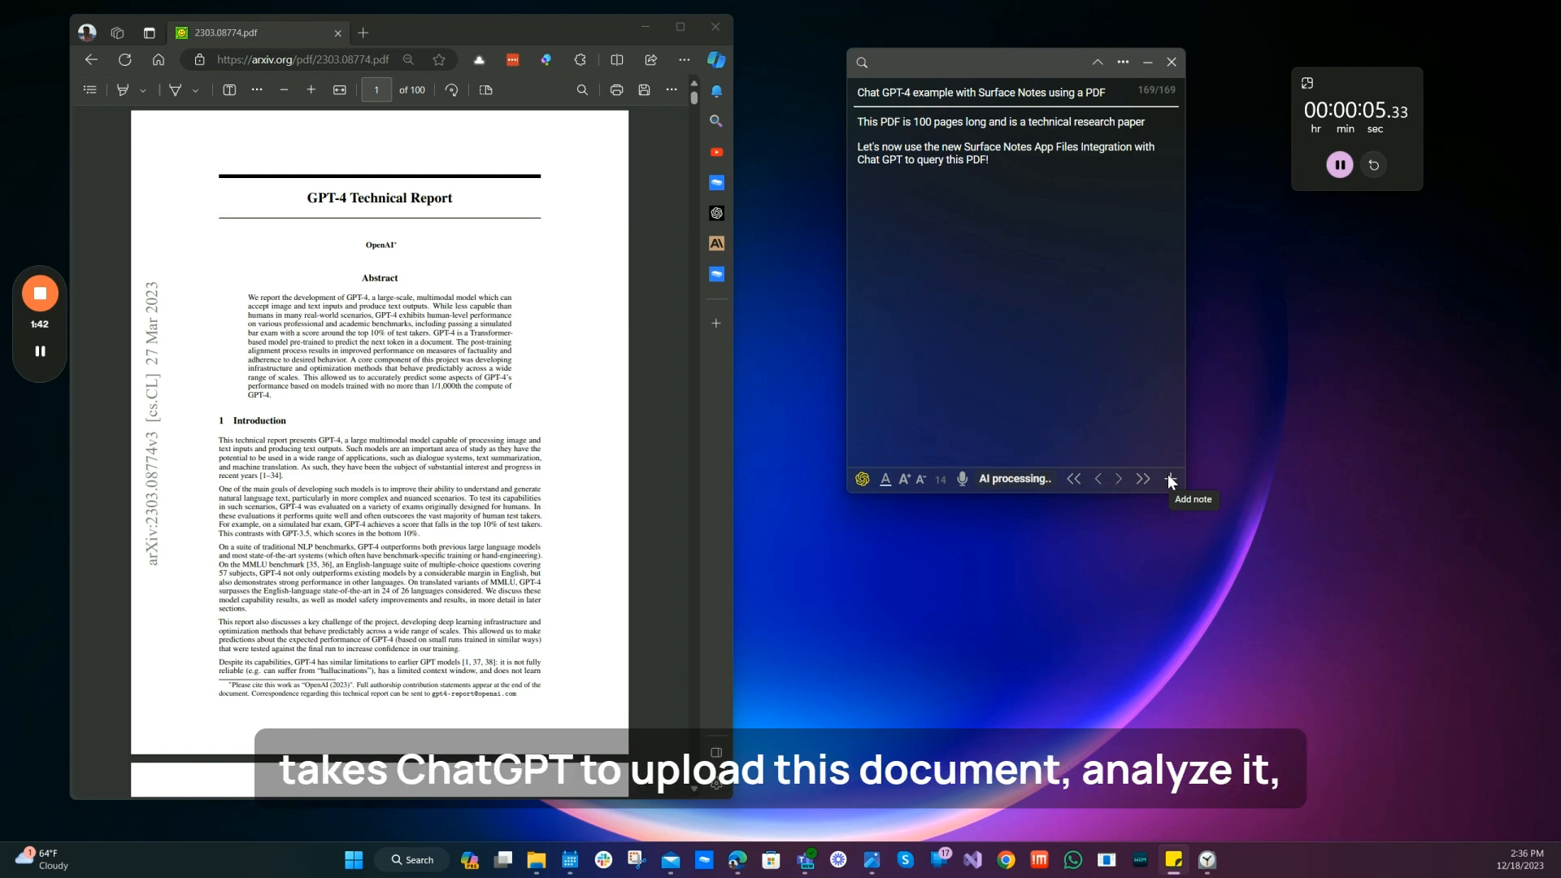
{"action": "mouse_move", "coordinate": [1110, 513]}
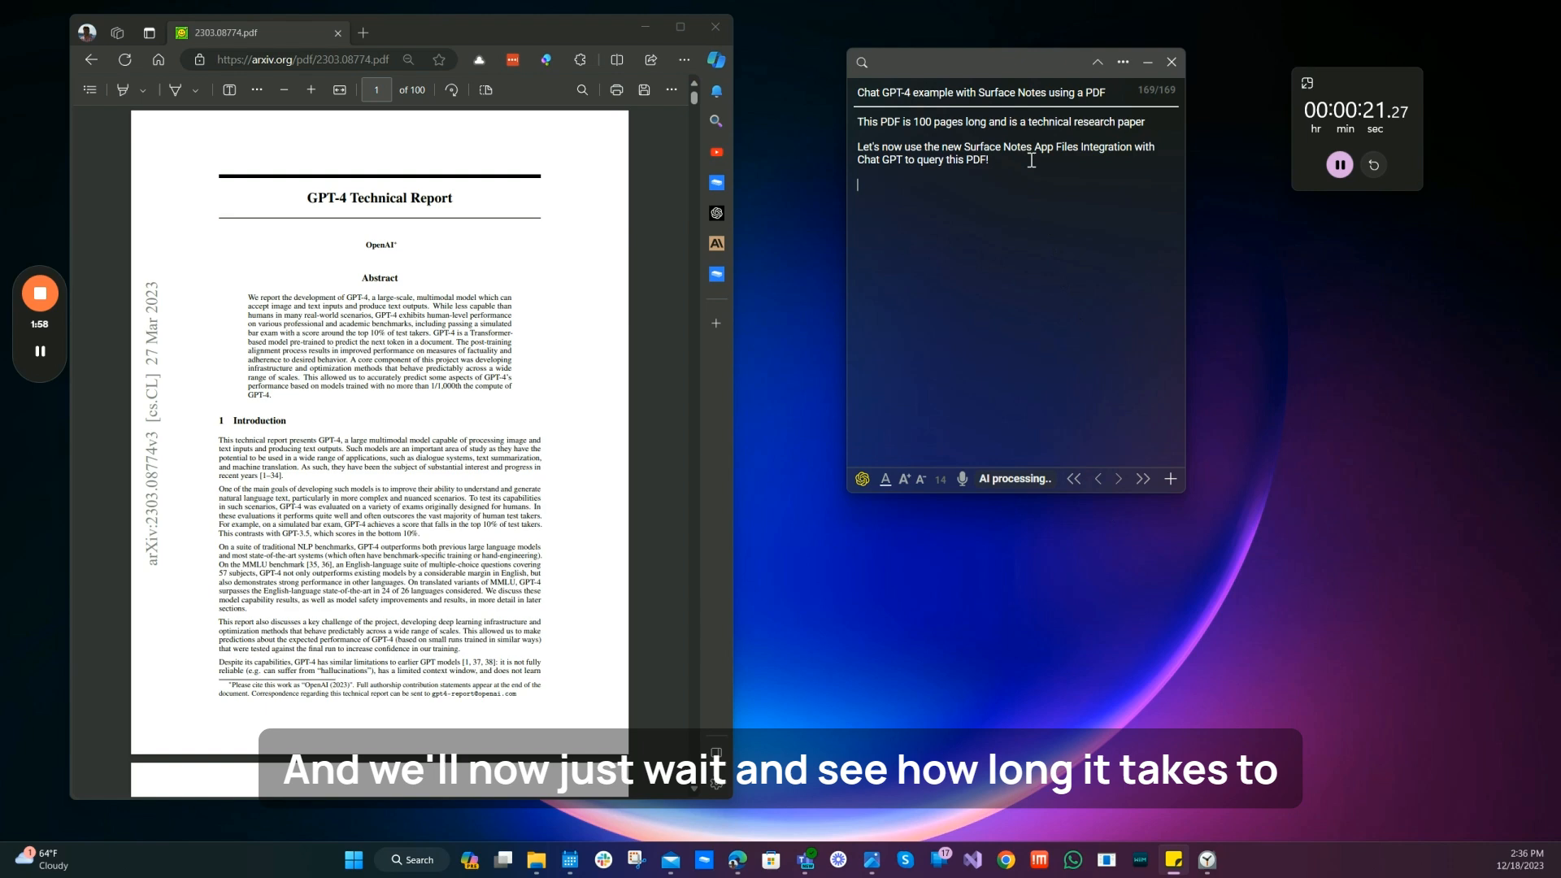
Step: Add the line 'This might take a few seconds....' while waiting for the answer
{"action": "type", "text": "This might ta"}
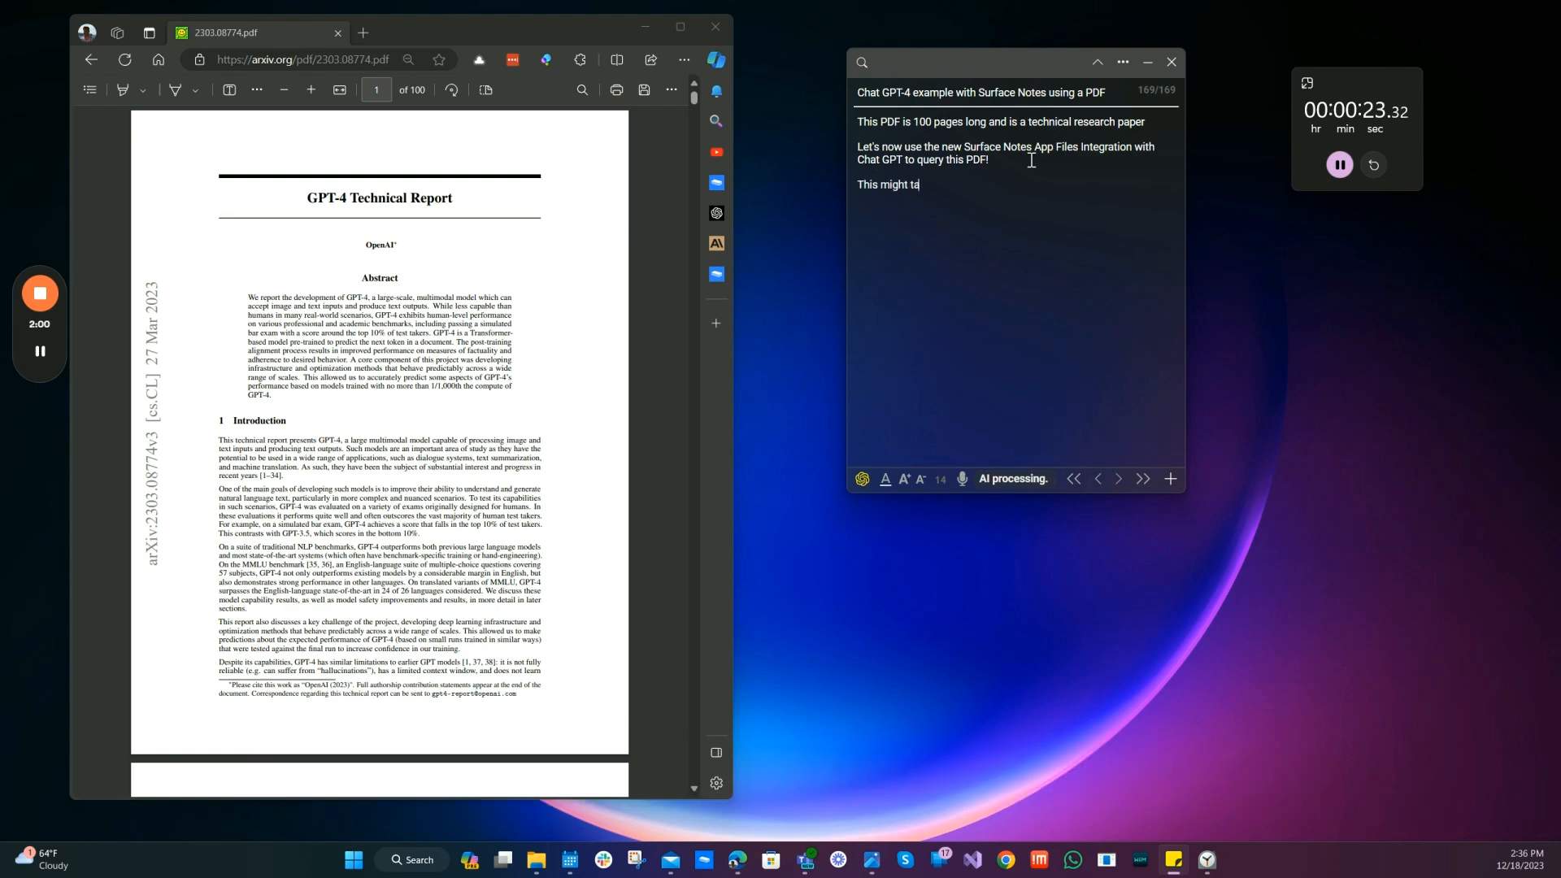
{"action": "type", "text": "ke a few seconds...."}
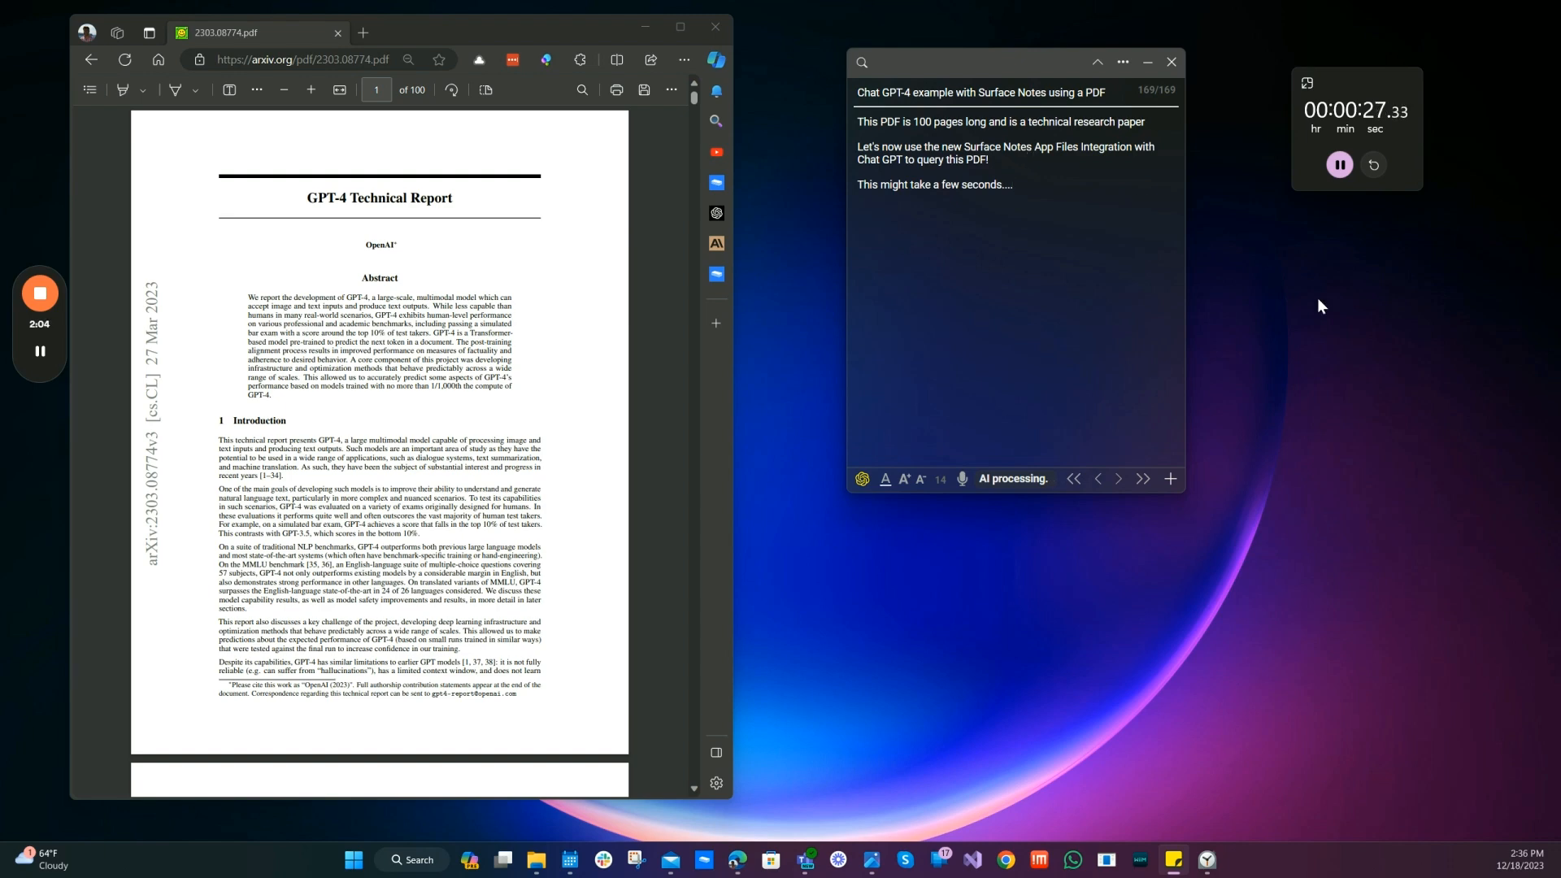
{"action": "mouse_move", "coordinate": [1158, 259]}
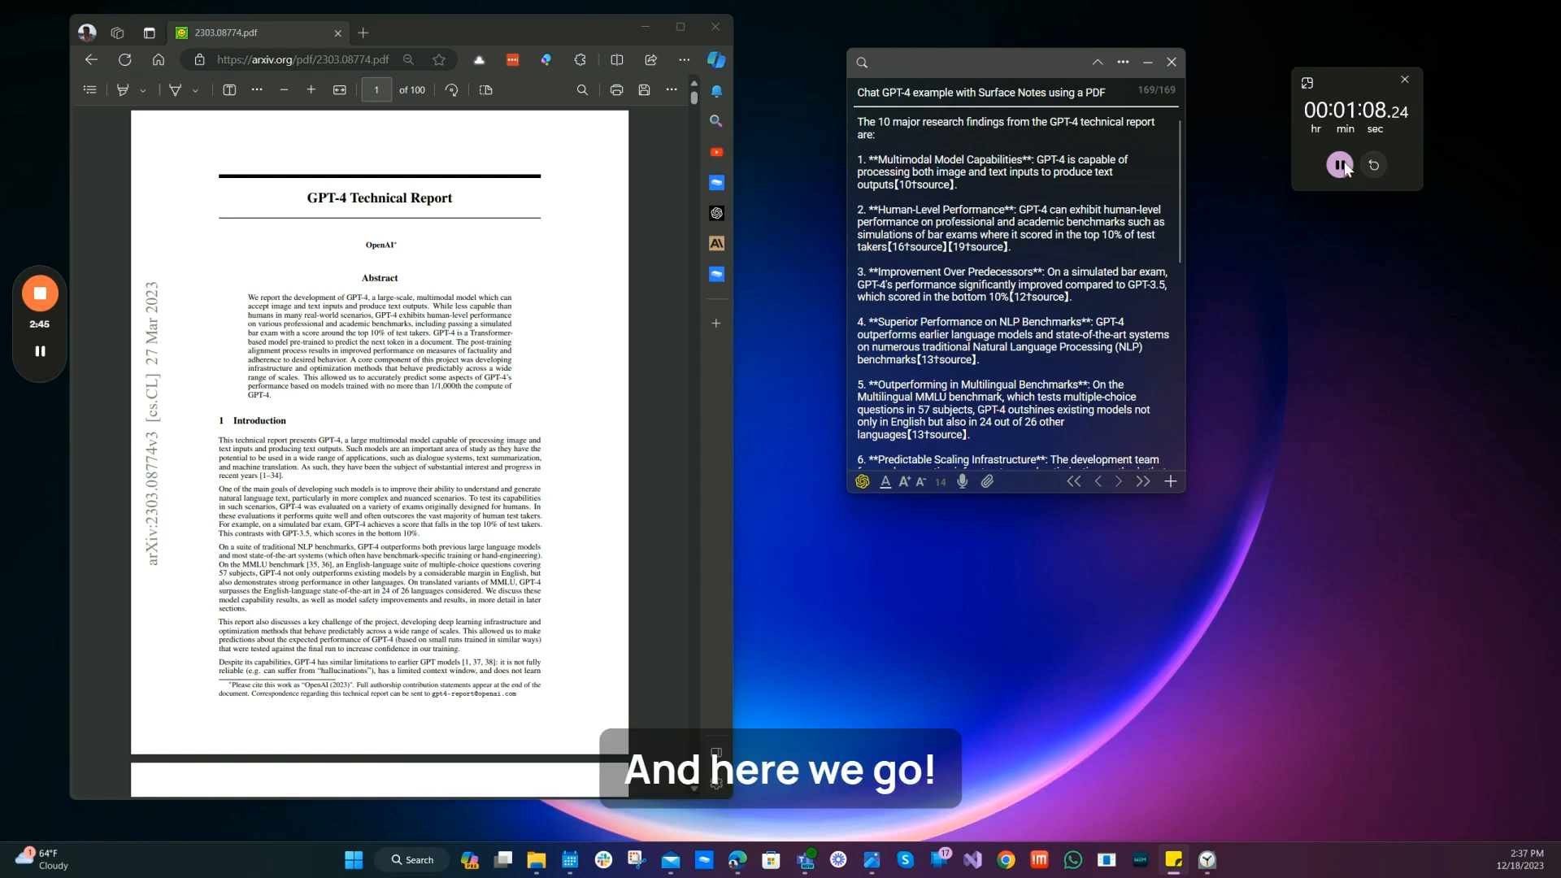
Step: Stop the stopwatch at 1:08.34, review the ten findings, and end the note with 'Wow!'
{"action": "left_click", "coordinate": [1339, 165]}
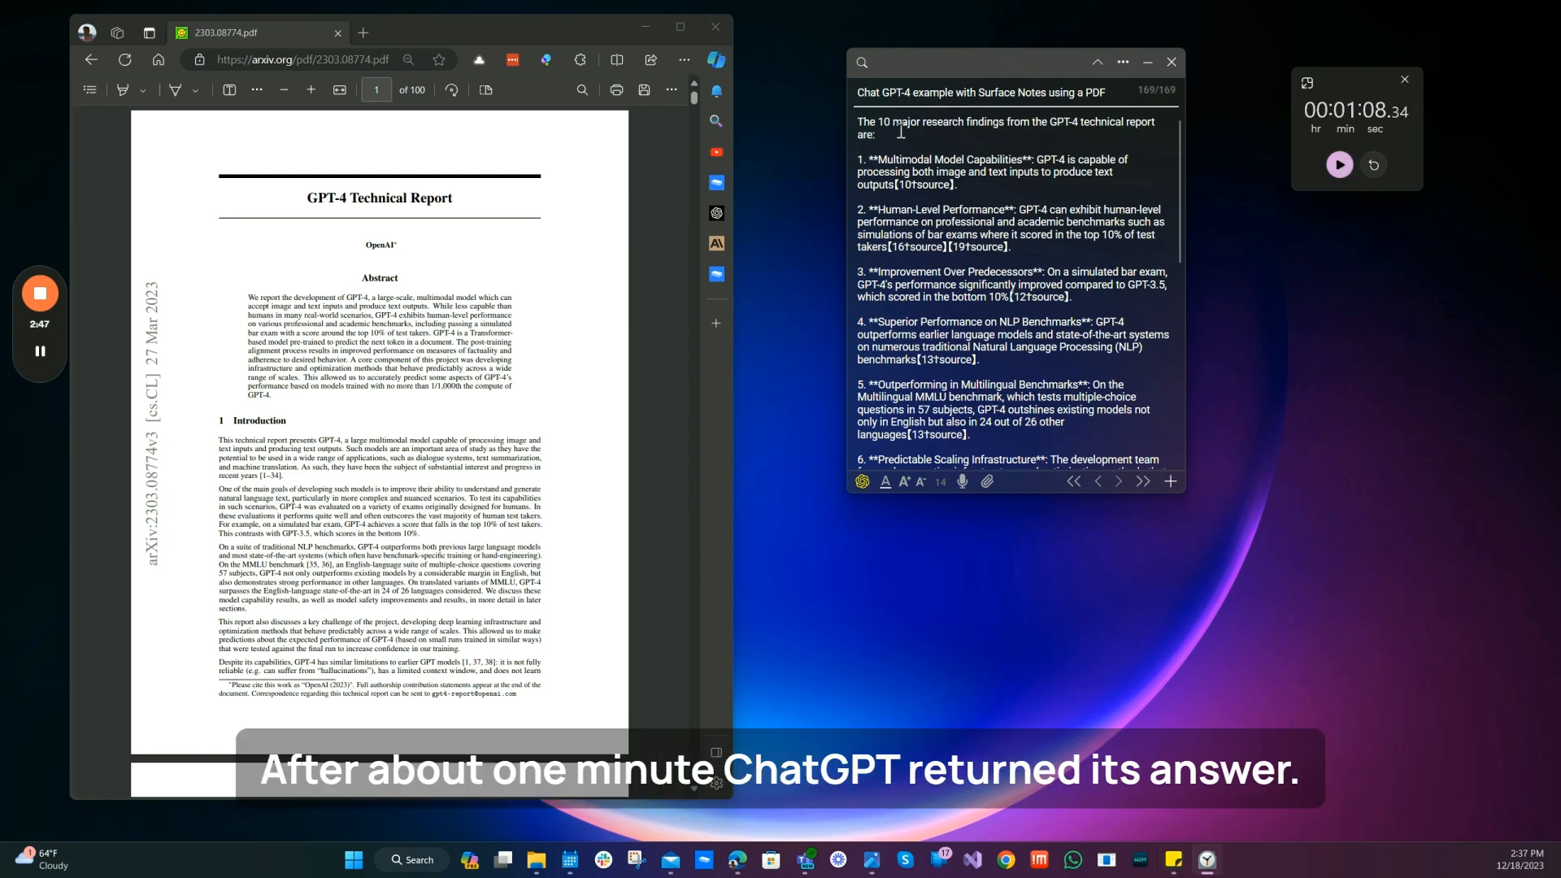
{"action": "left_click_drag", "start_coordinate": [856, 121], "coordinate": [914, 121]}
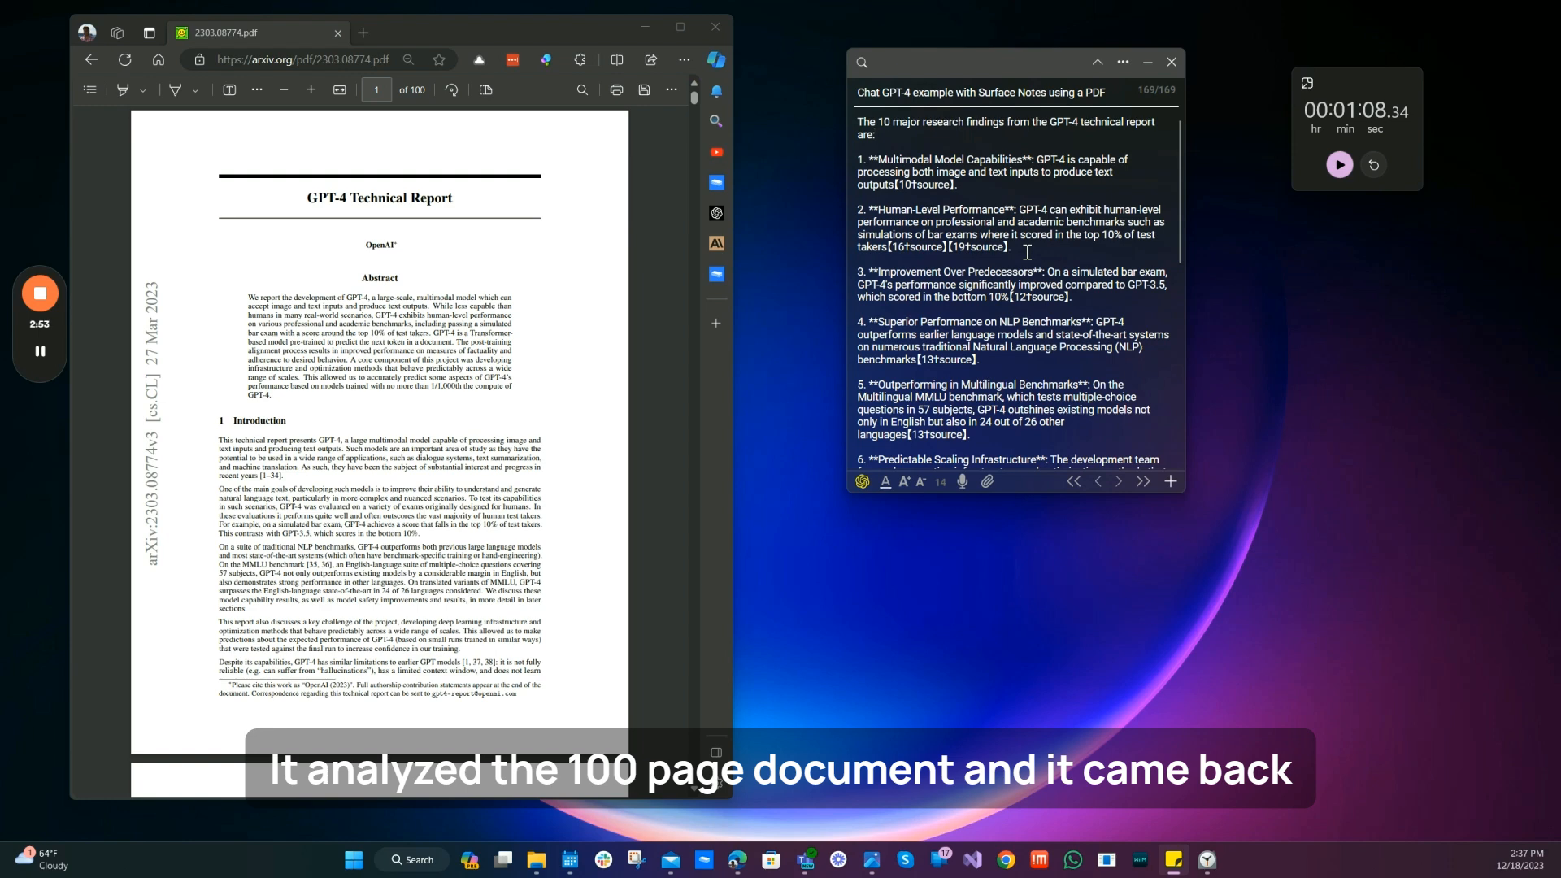
{"action": "scroll", "scroll_direction": "down", "scroll_amount": 3}
{"action": "type", "text": "W"}
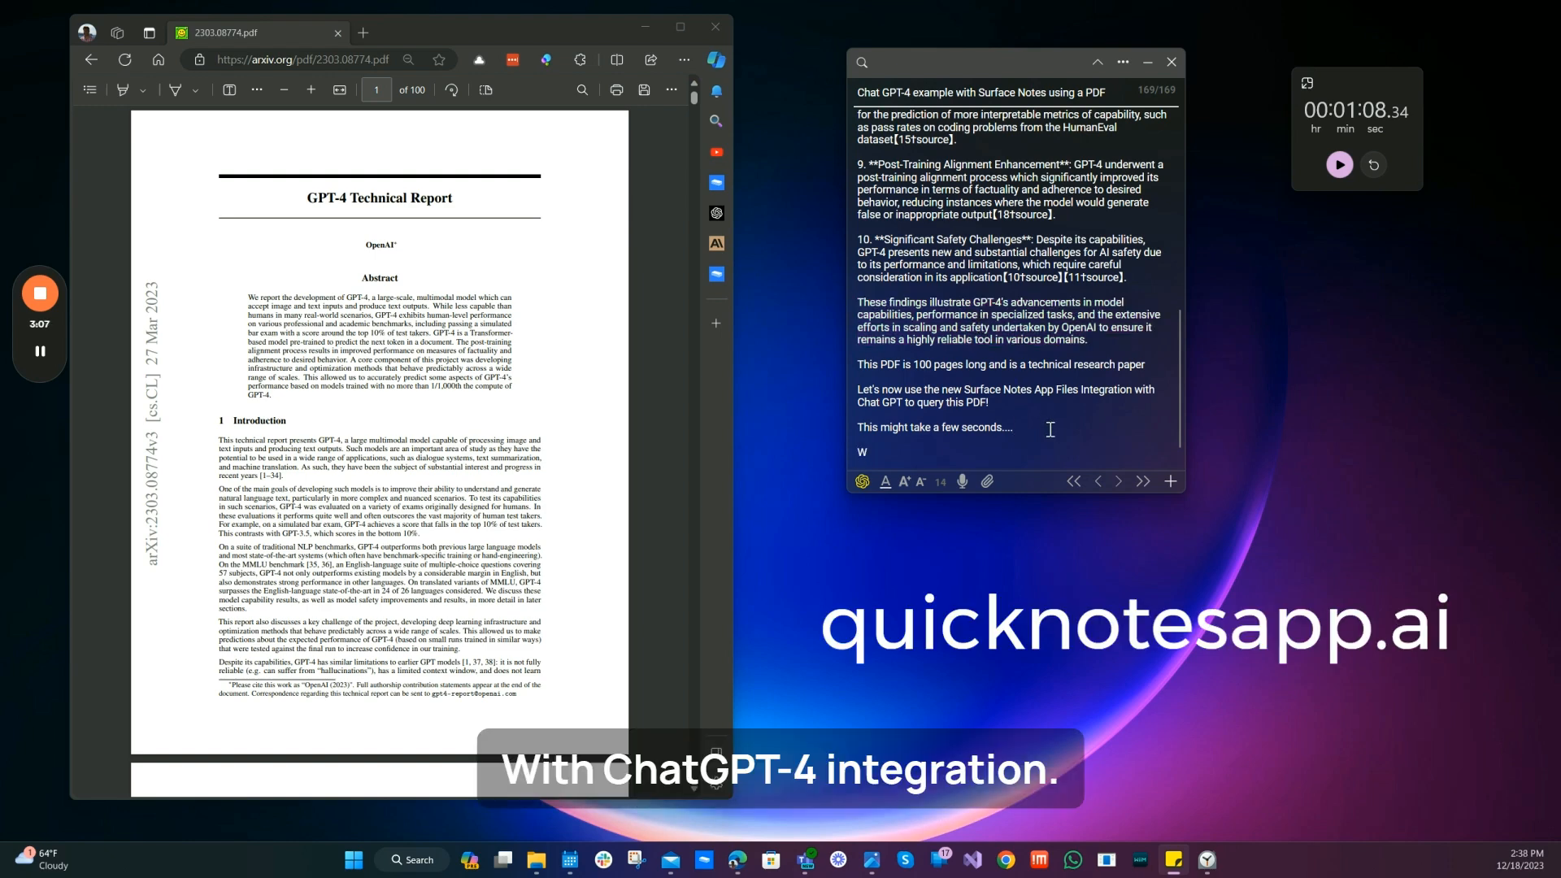
{"action": "type", "text": "ow!"}
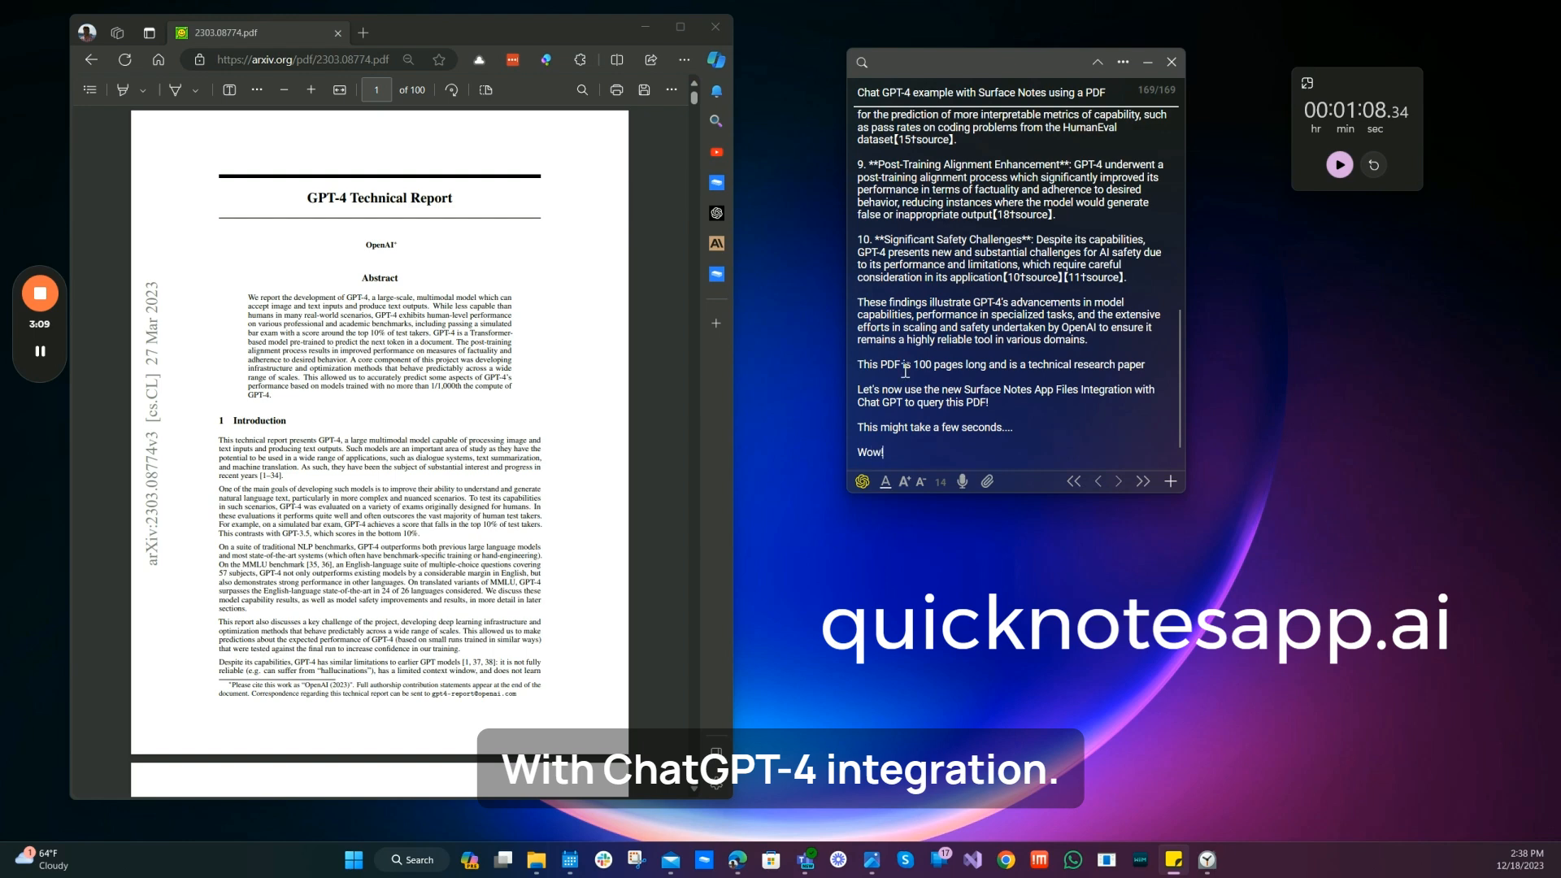